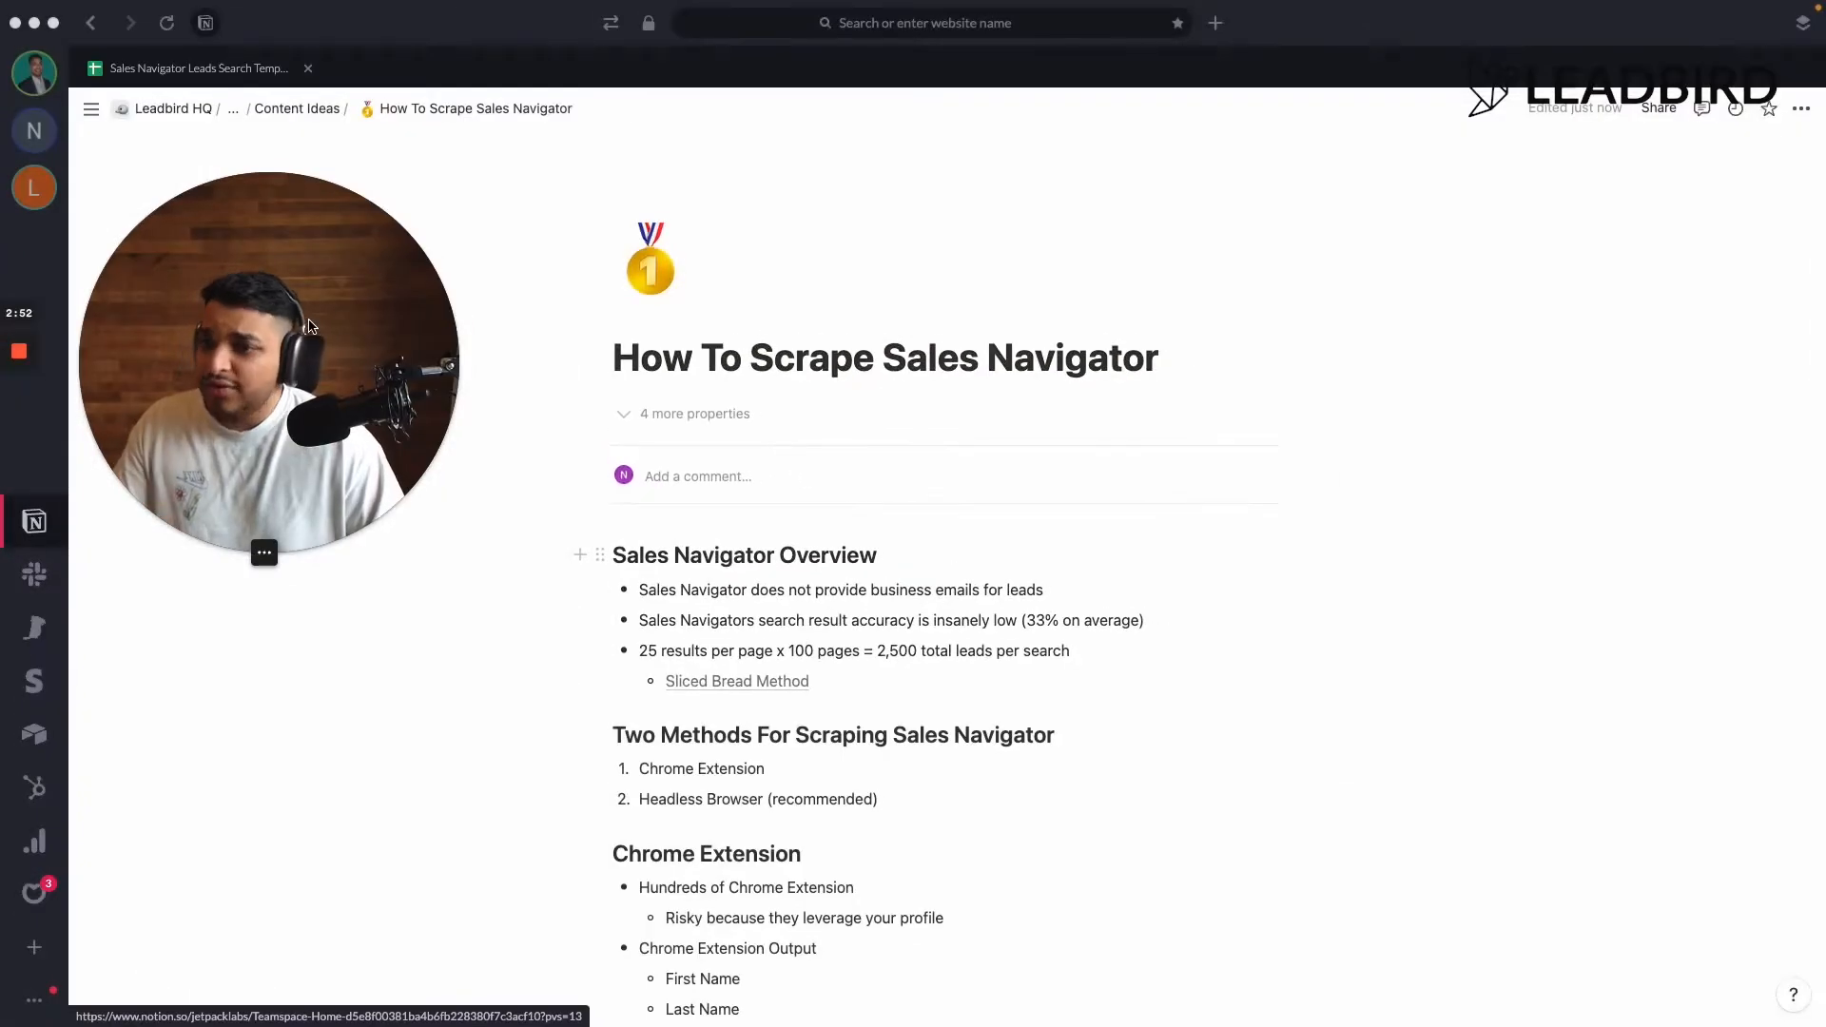
- Open the Sliced Bread Method search template spreadsheet from the guide's link
{"action": "left_click", "coordinate": [91, 108]}
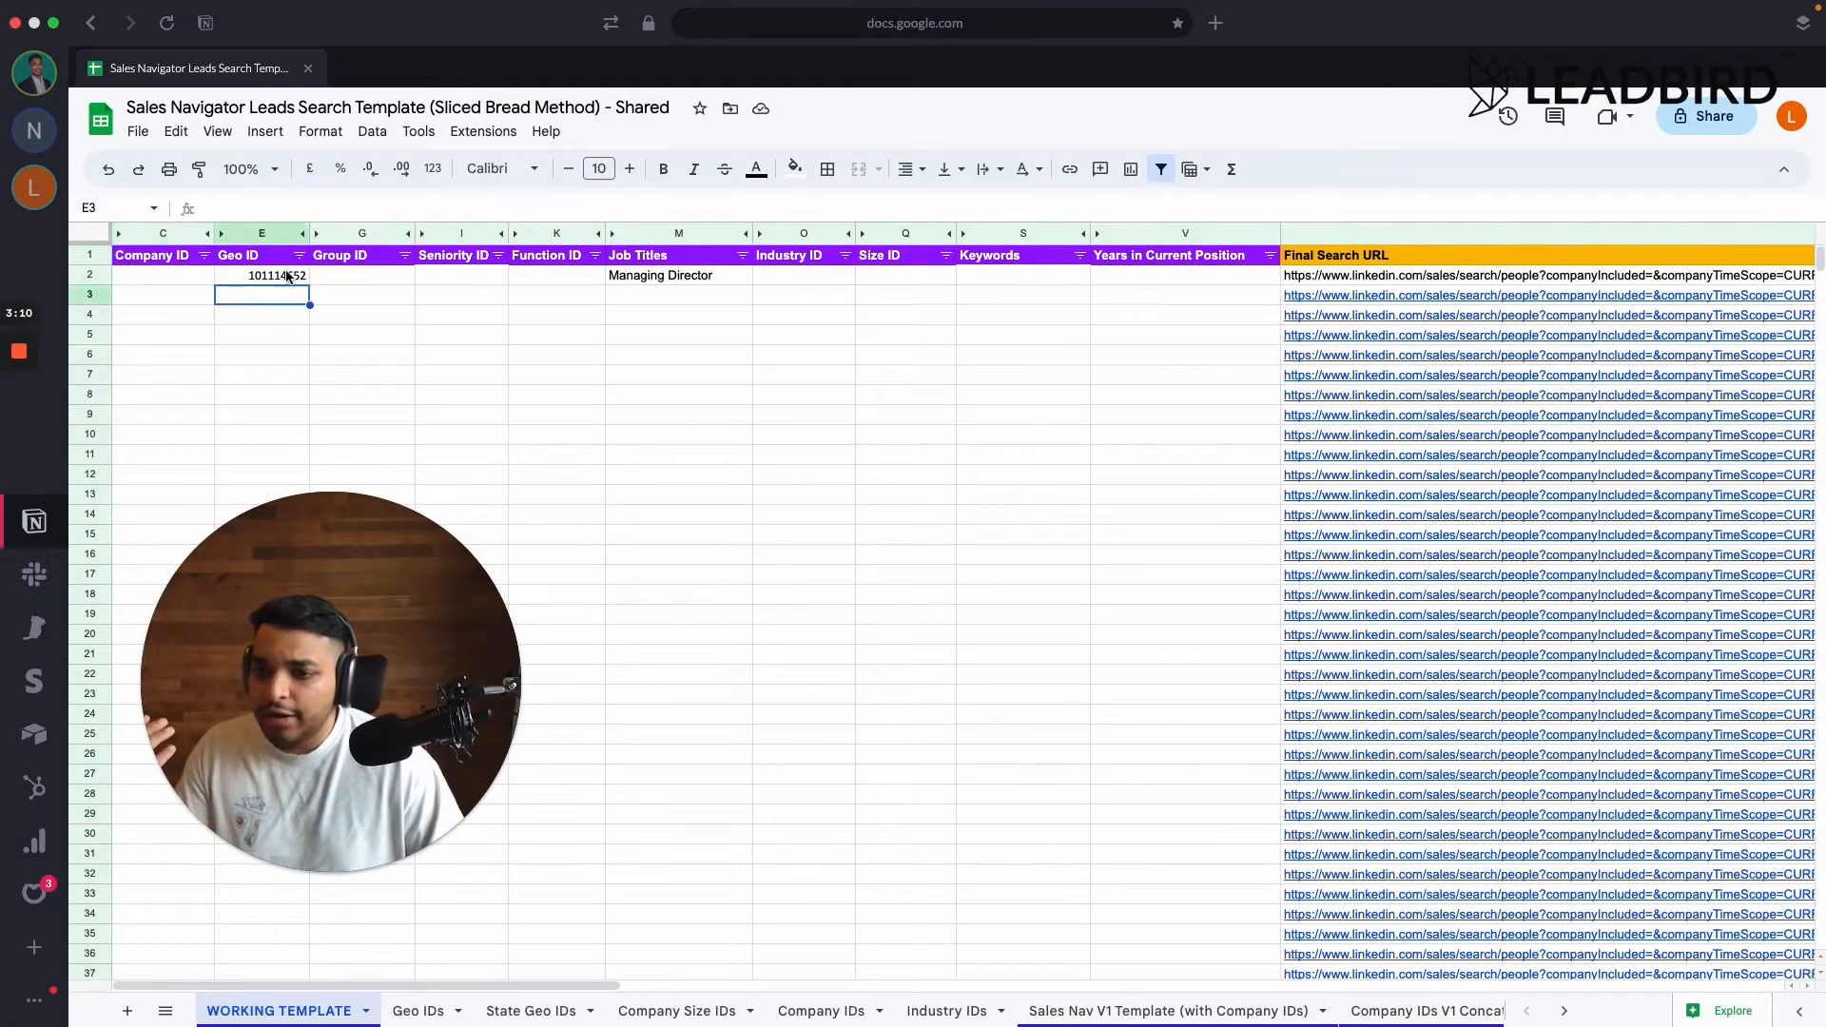
{"action": "left_click", "coordinate": [417, 1010]}
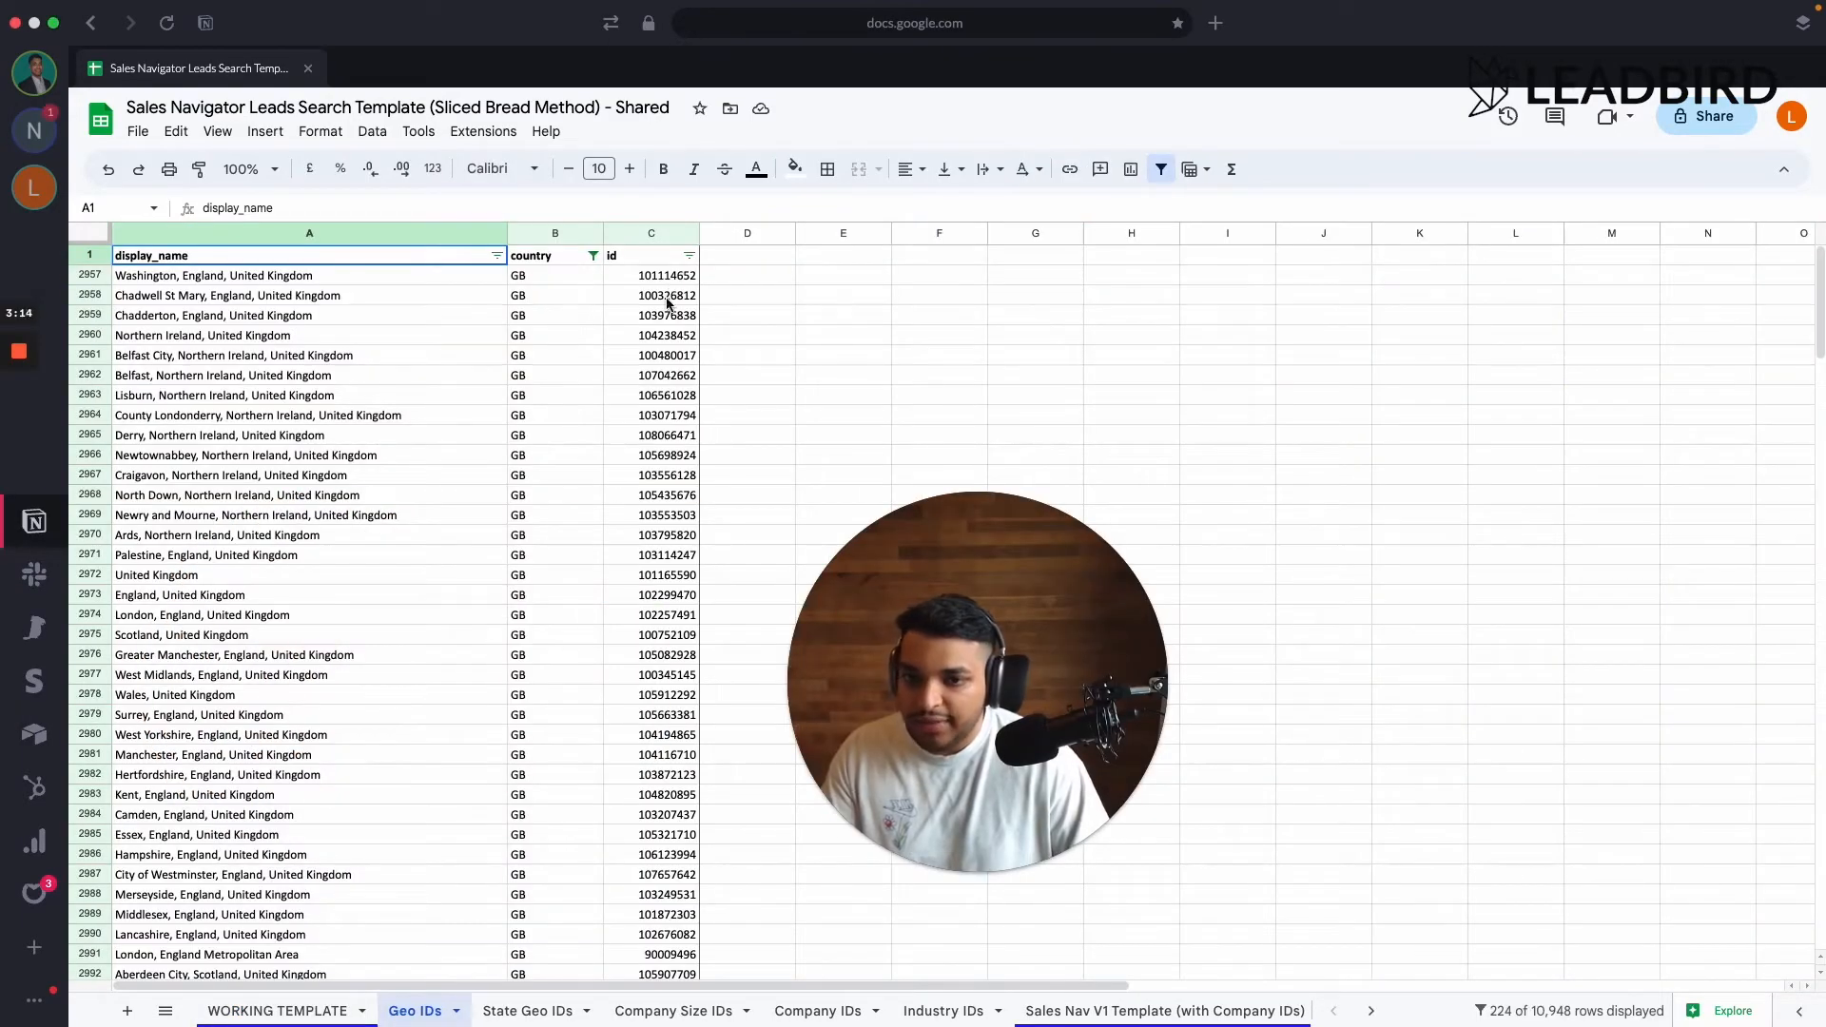
{"action": "left_click", "coordinate": [651, 274]}
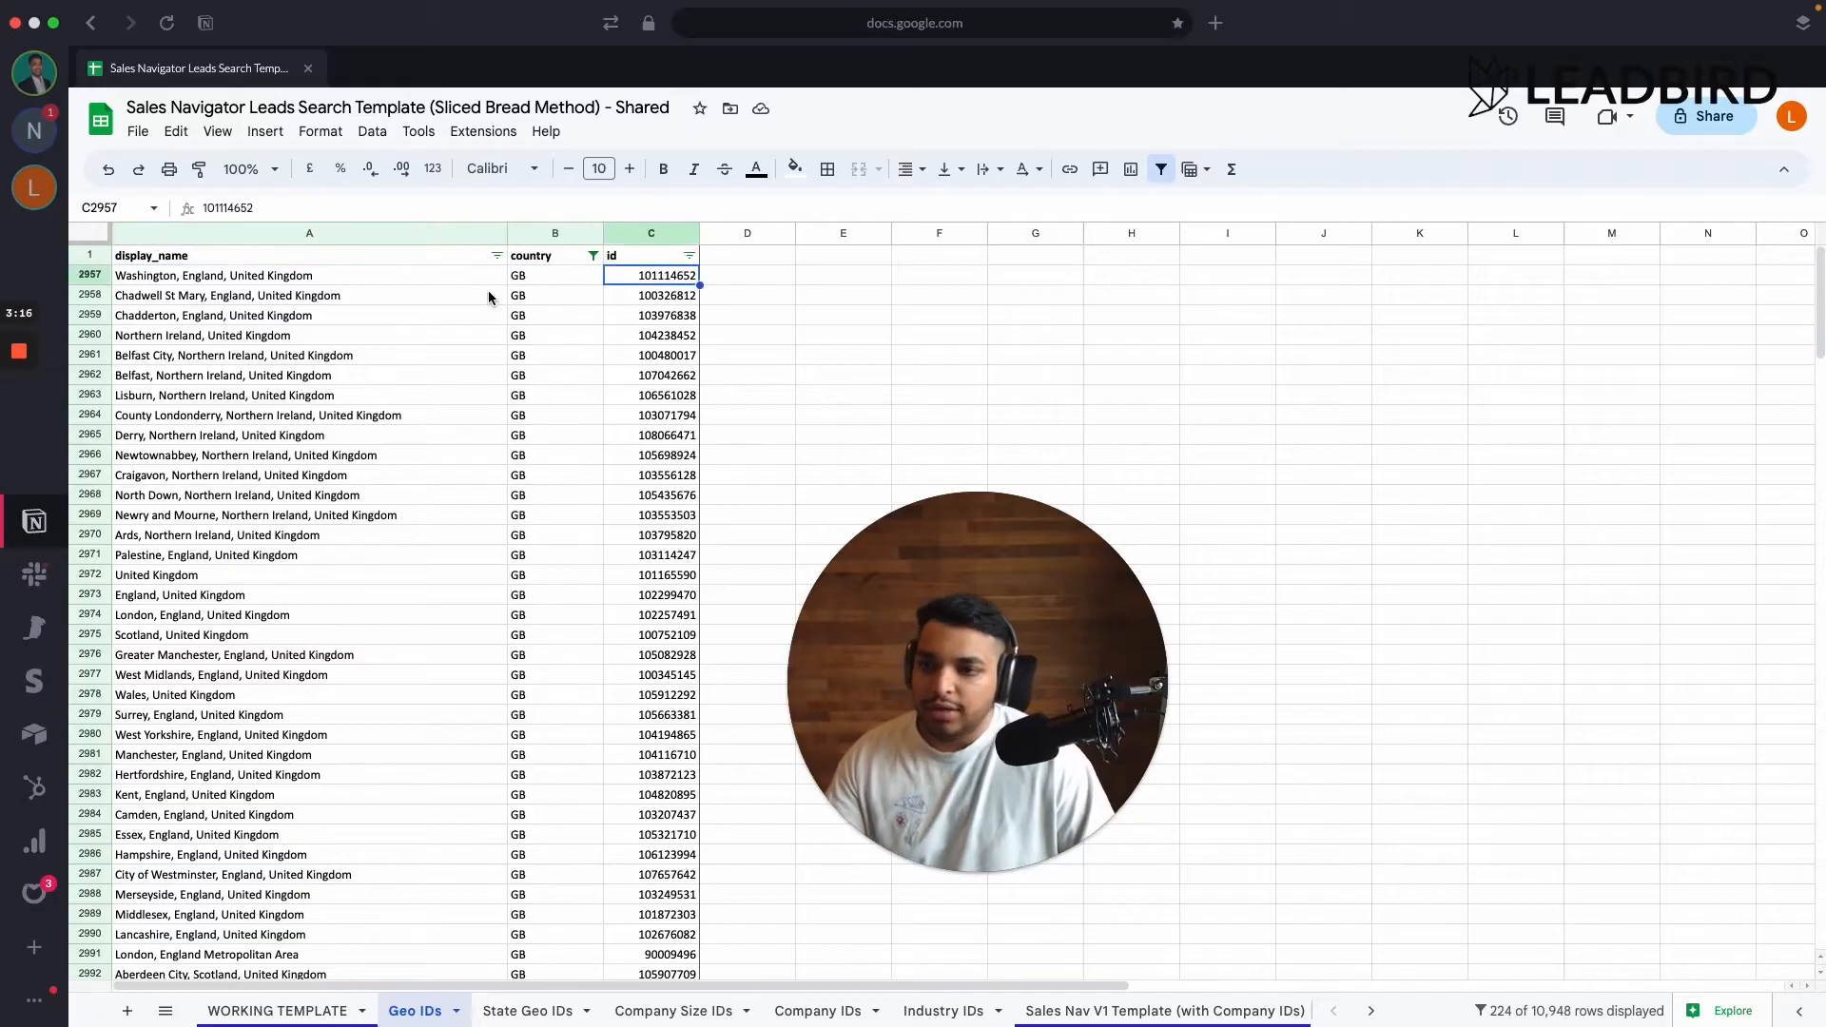
{"action": "scroll", "scroll_direction": "down", "scroll_amount": 3}
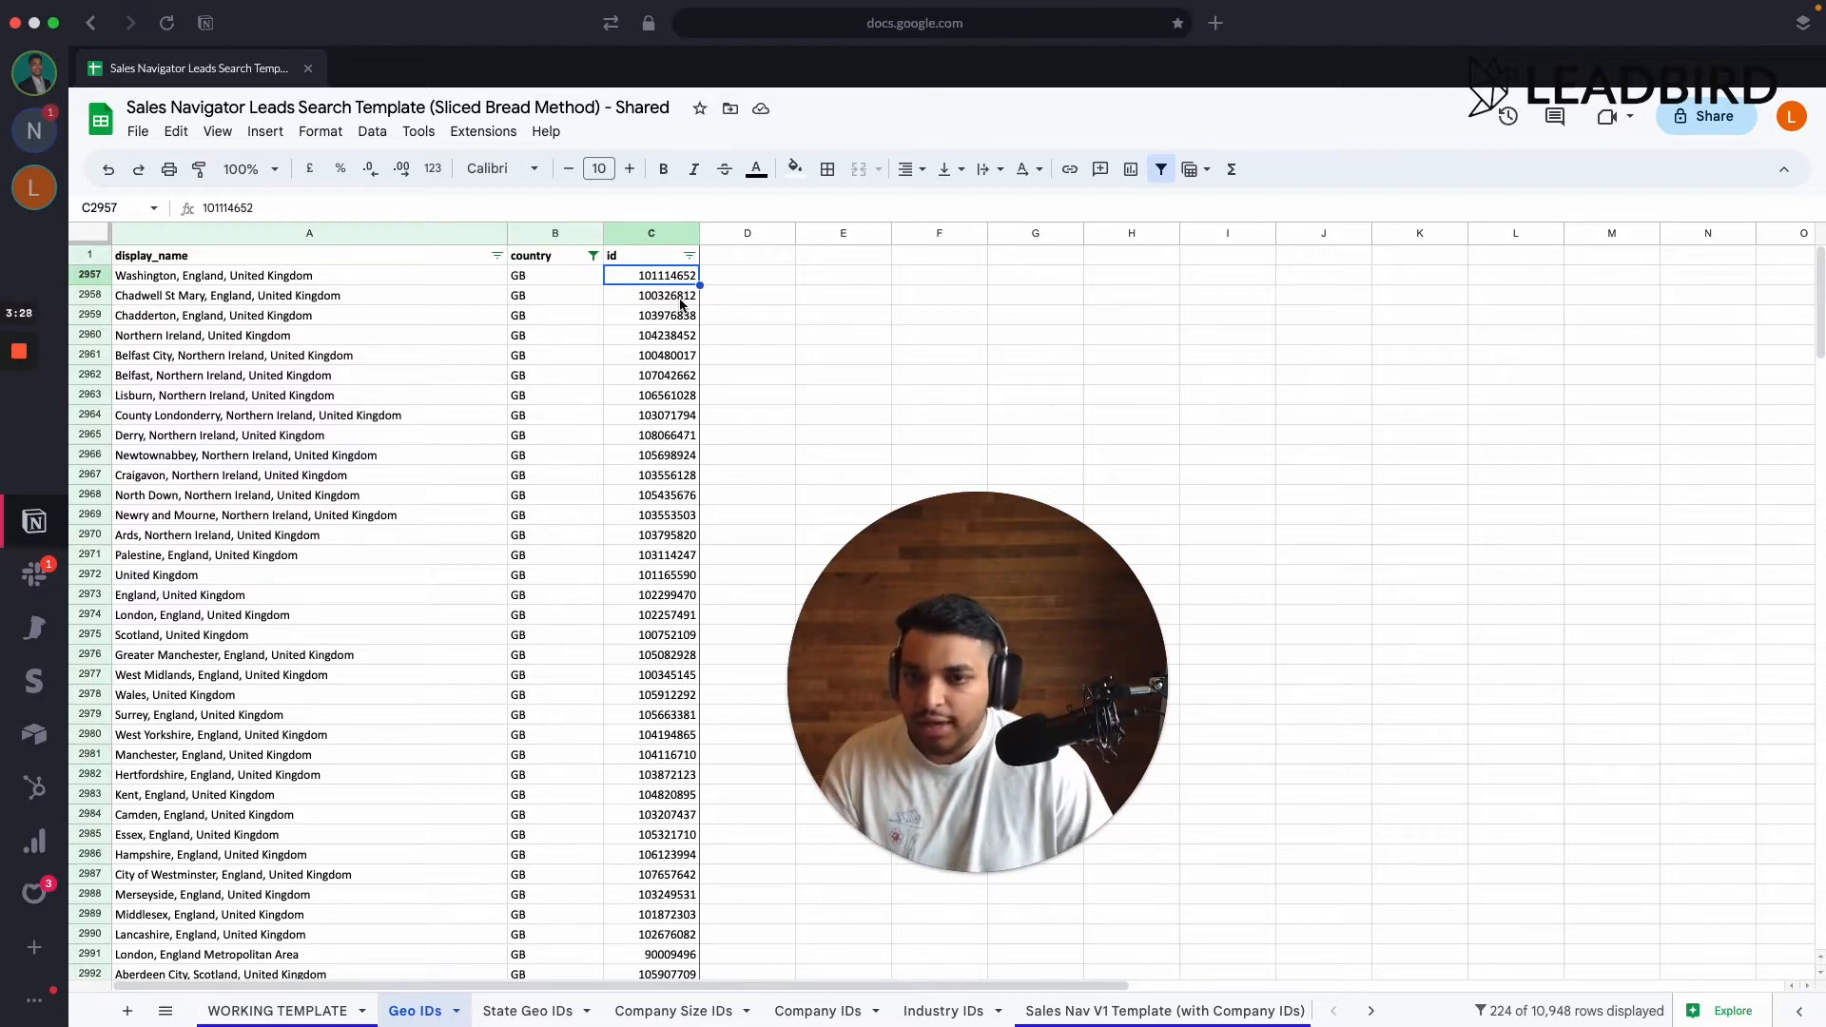
{"action": "left_click_drag", "start_coordinate": [650, 294], "coordinate": [650, 314]}
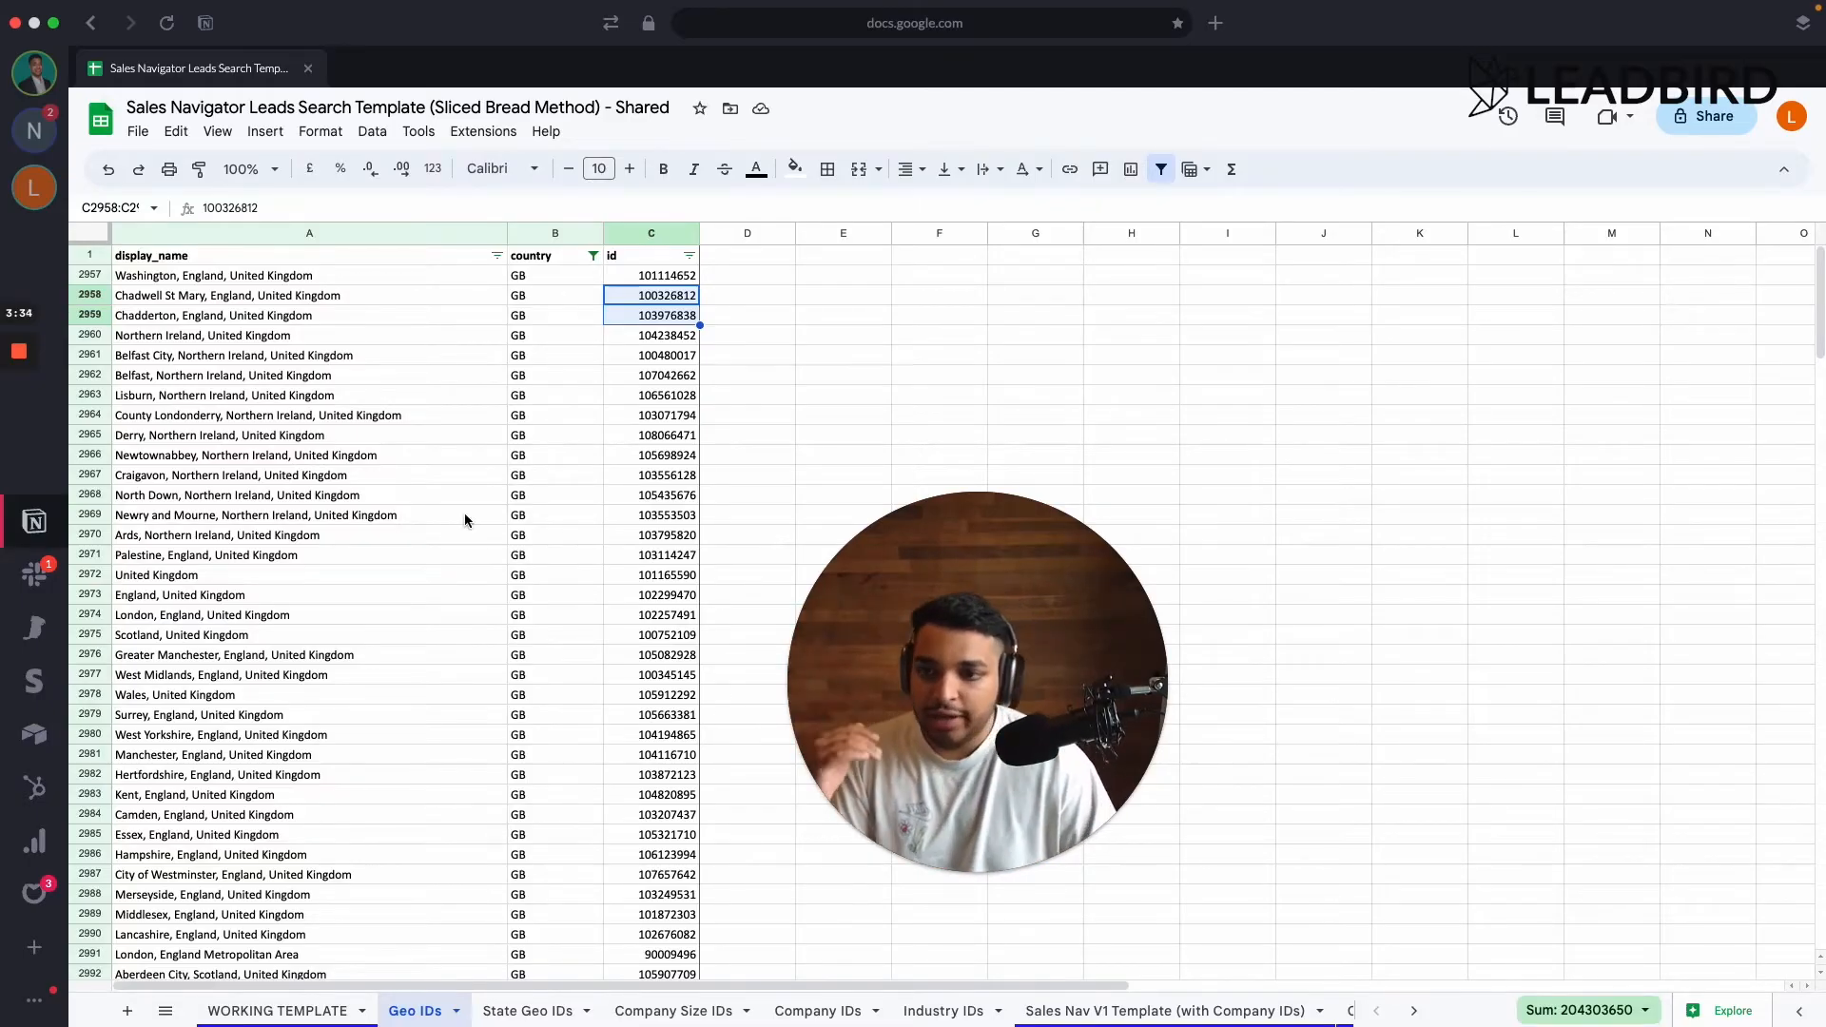
{"action": "left_click", "coordinate": [278, 1010]}
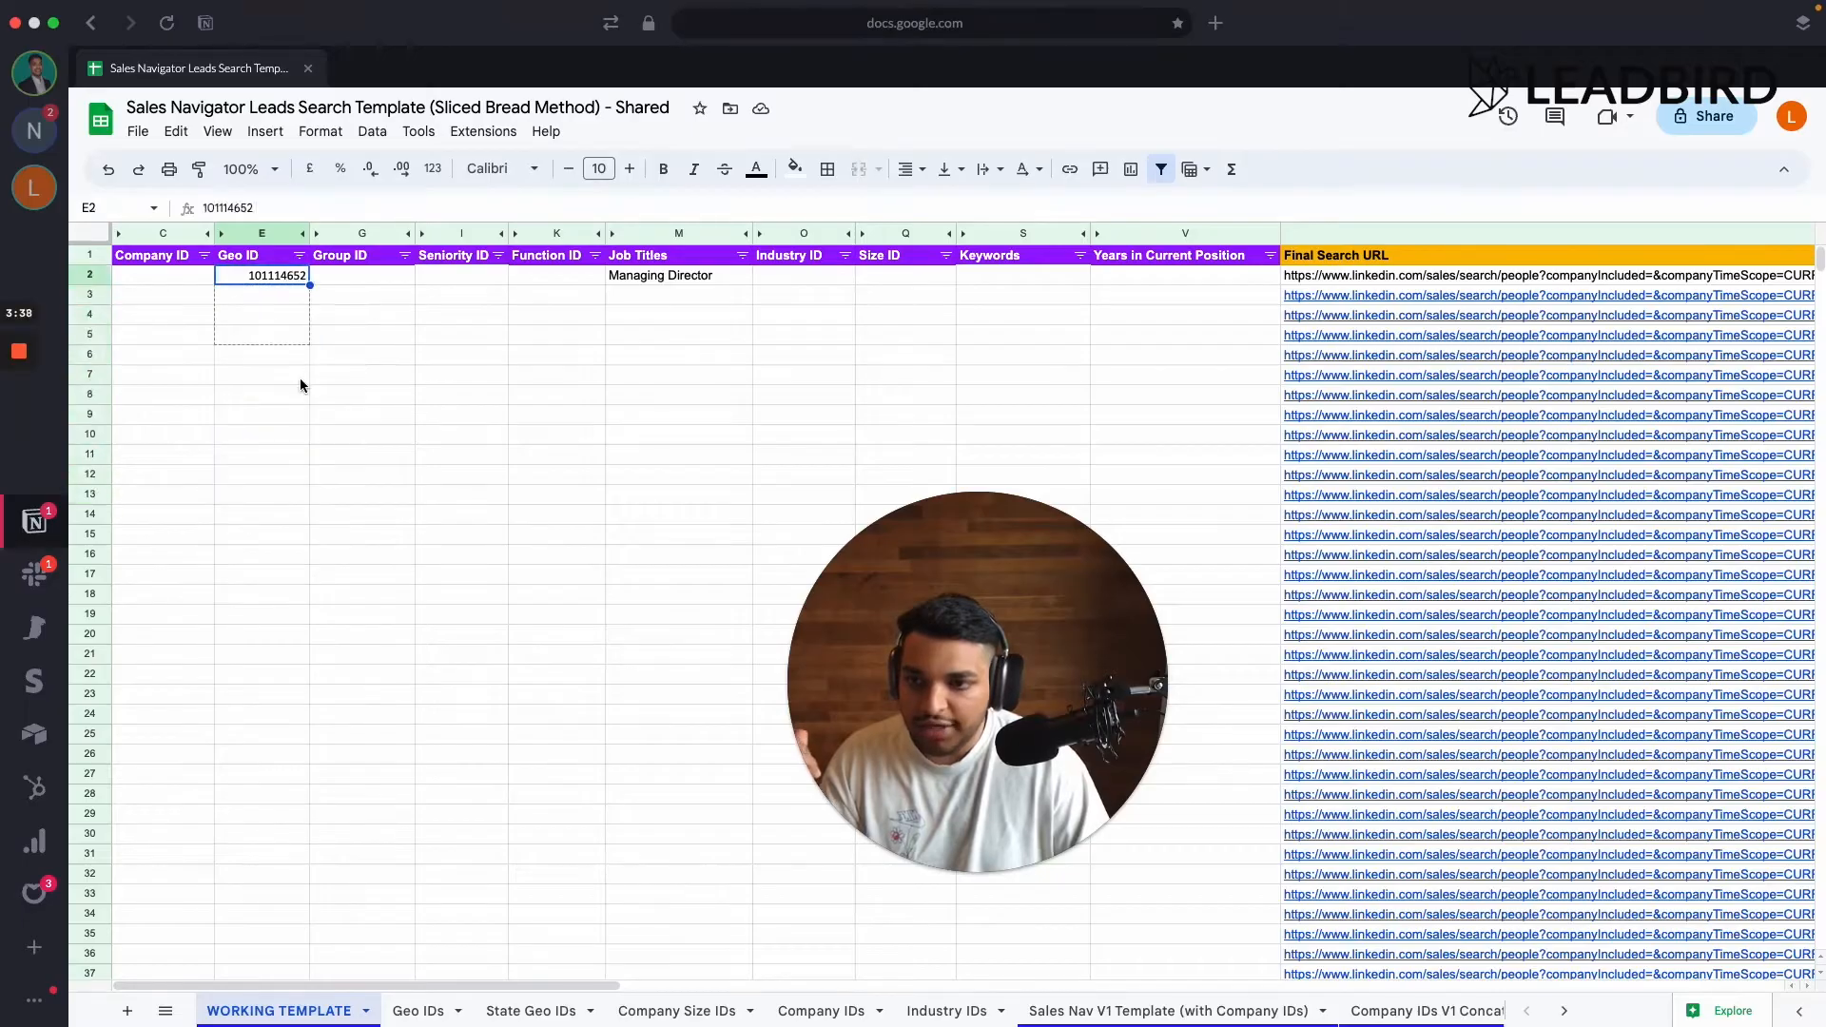
- Fill Geo ID 101114652 from E2 down through E15 of the working template
{"action": "left_click_drag", "start_coordinate": [261, 274], "coordinate": [261, 534]}
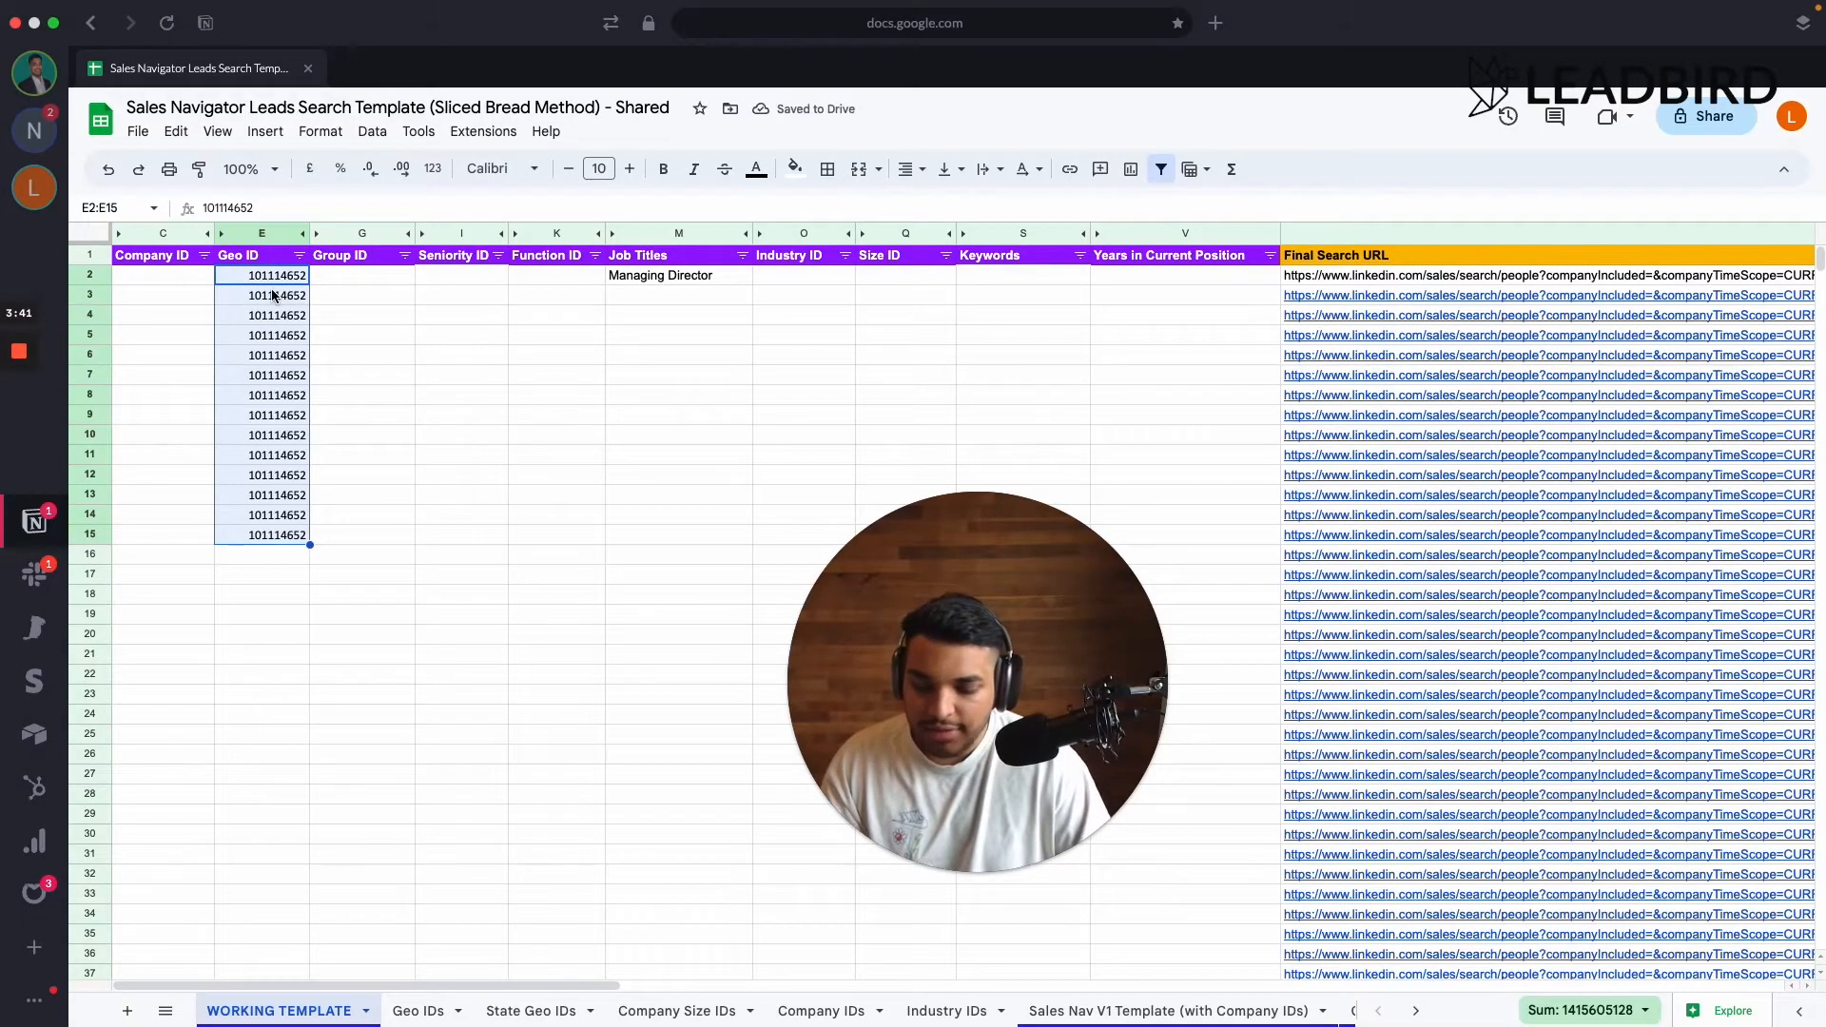
{"action": "scroll", "scroll_direction": "right", "scroll_amount": 3}
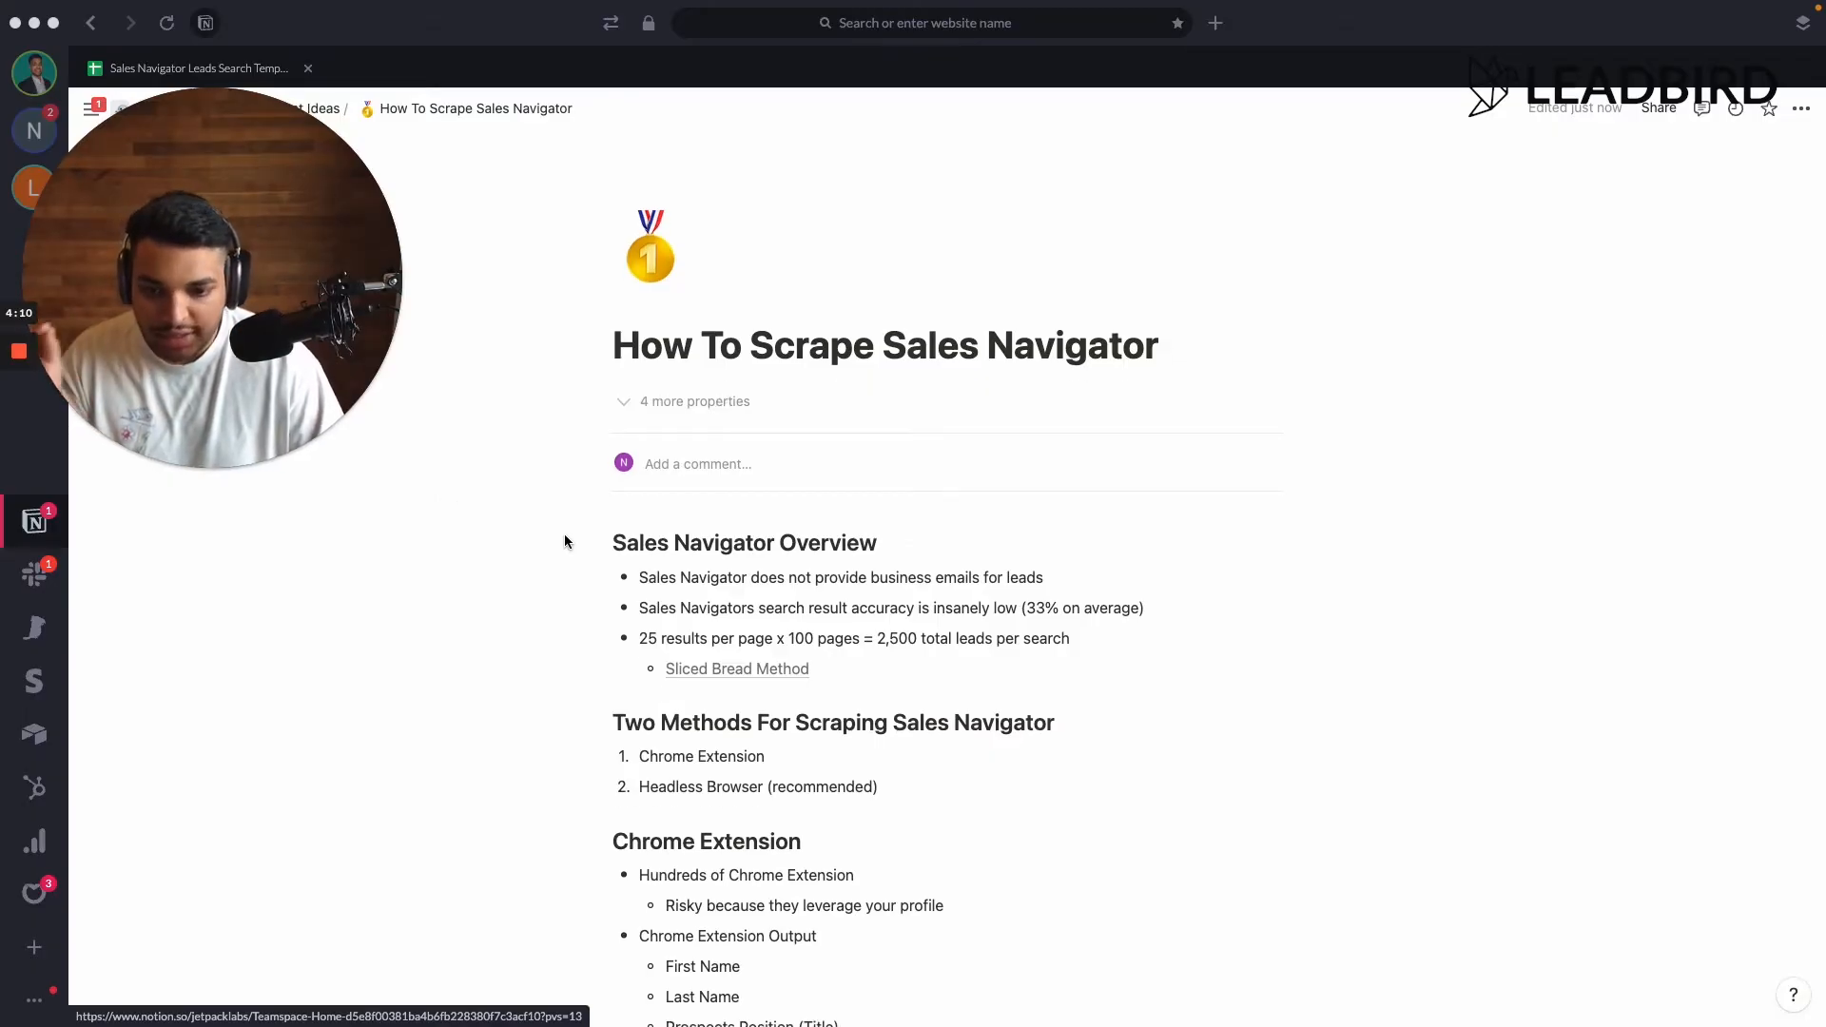
{"action": "scroll", "scroll_direction": "down", "scroll_amount": 3}
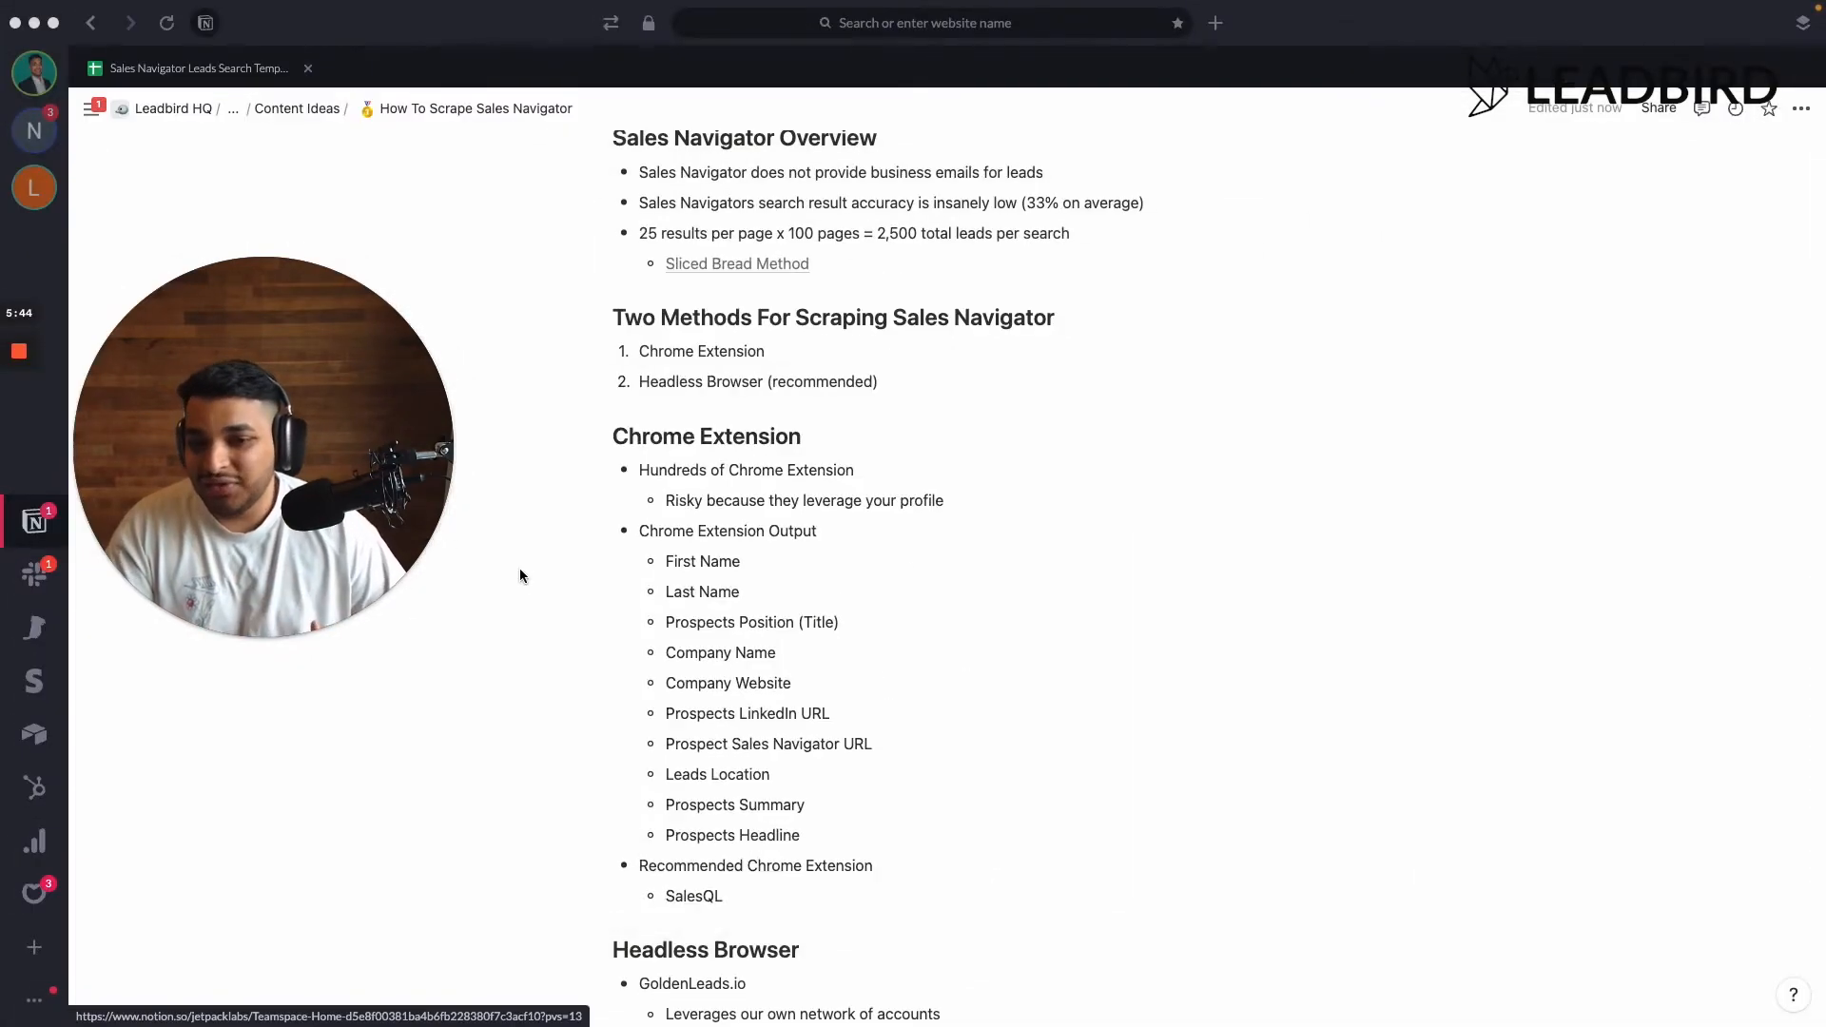
- Scroll the guide before switching back to the Google Sheets template
{"action": "scroll", "scroll_direction": "down", "scroll_amount": 3}
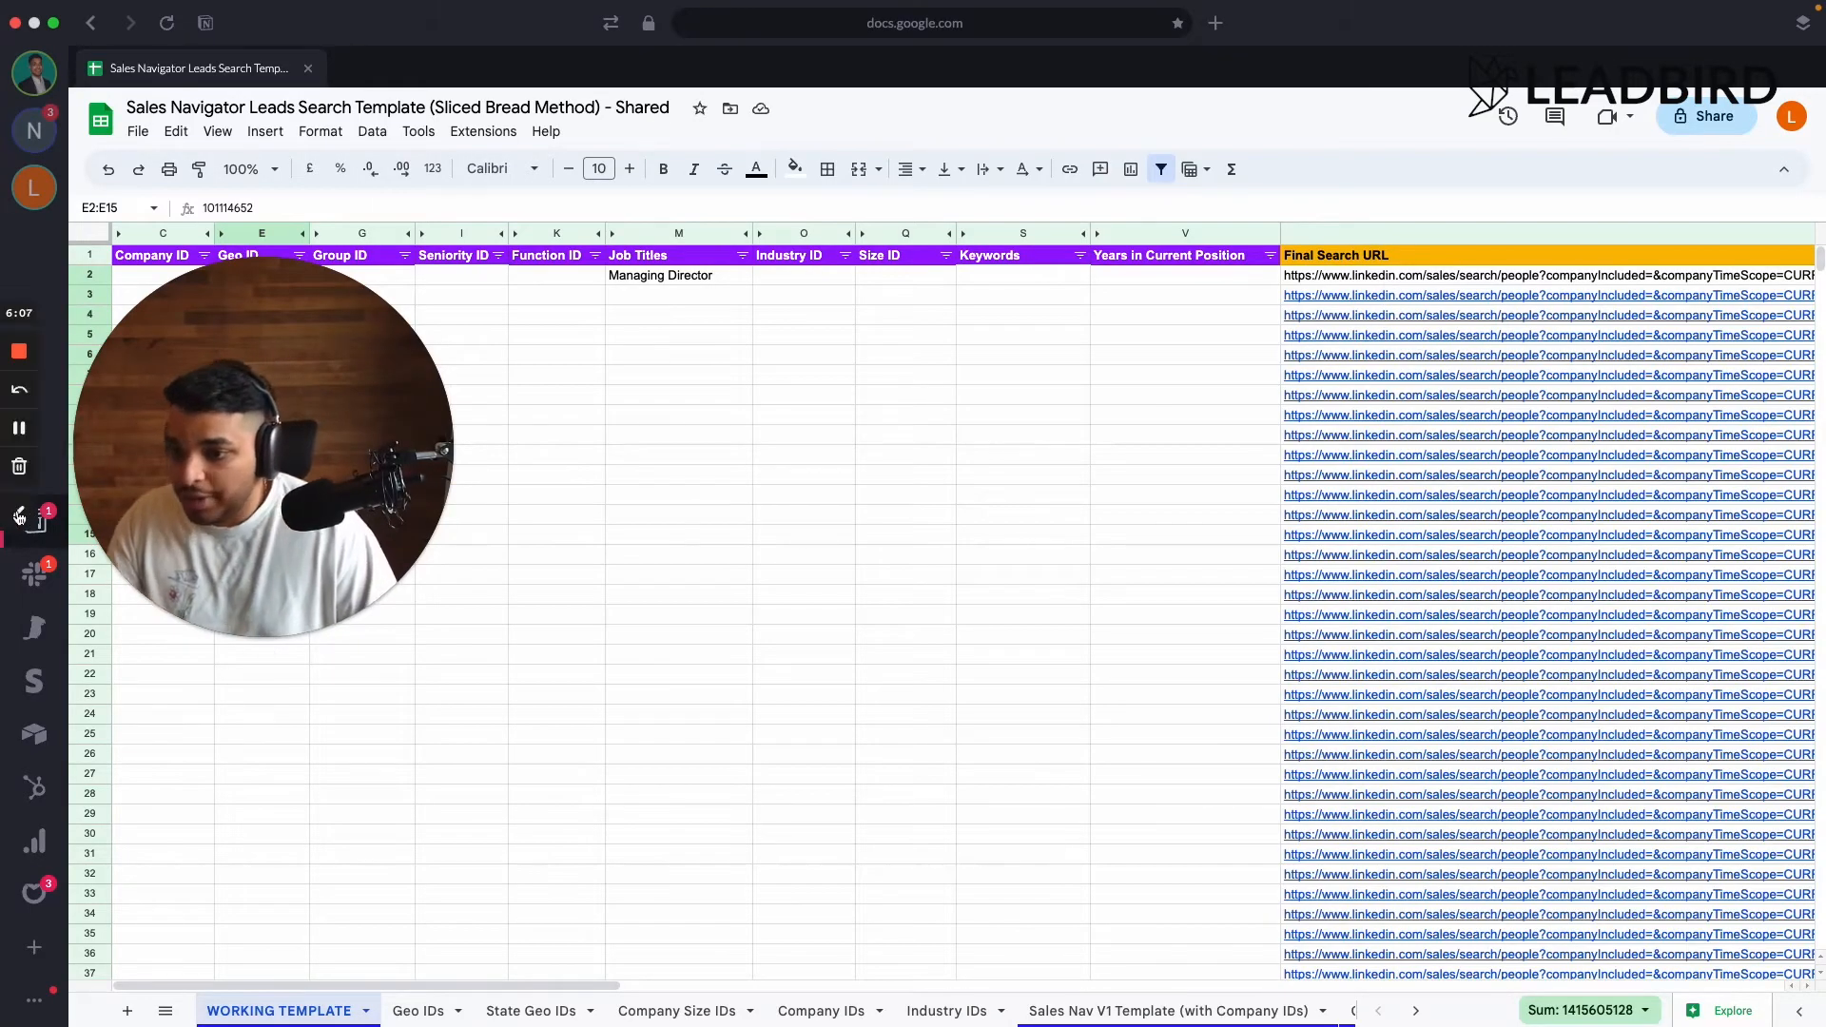
- Return to the Notion guide at the Chrome Extension output fields
{"action": "left_click", "coordinate": [33, 519]}
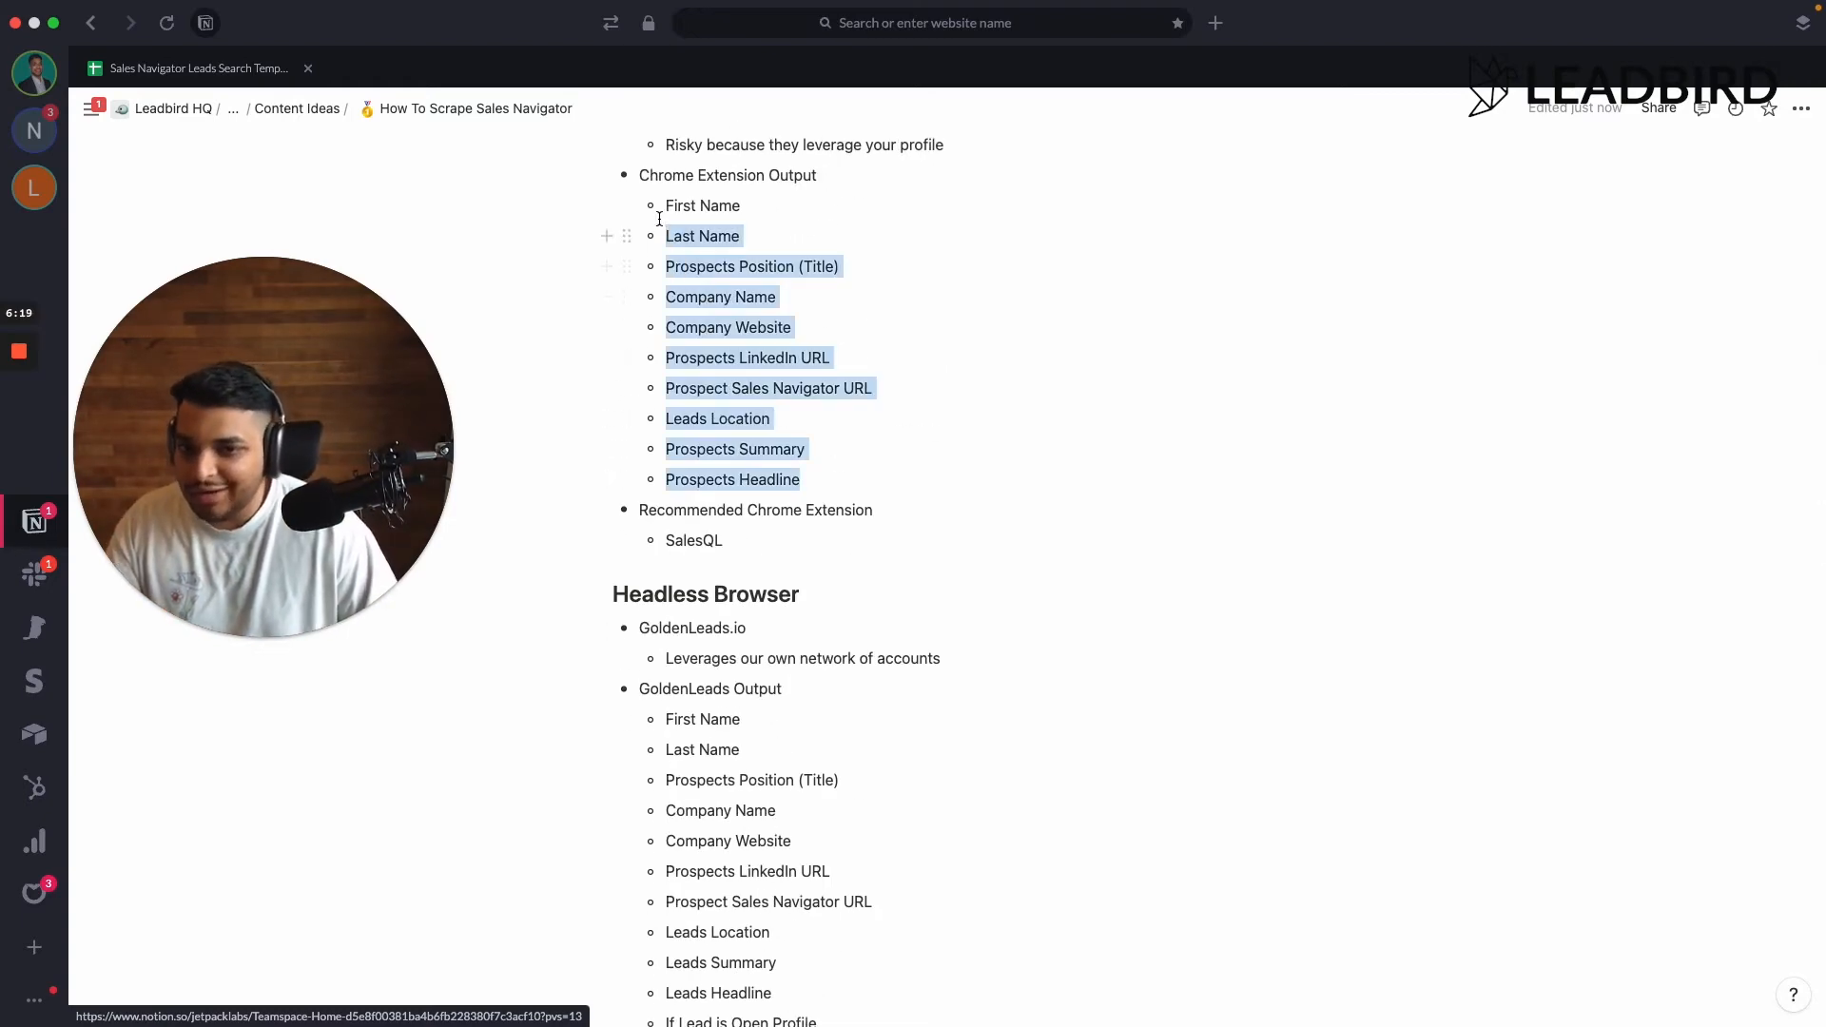
{"action": "scroll", "scroll_direction": "down", "scroll_amount": 3}
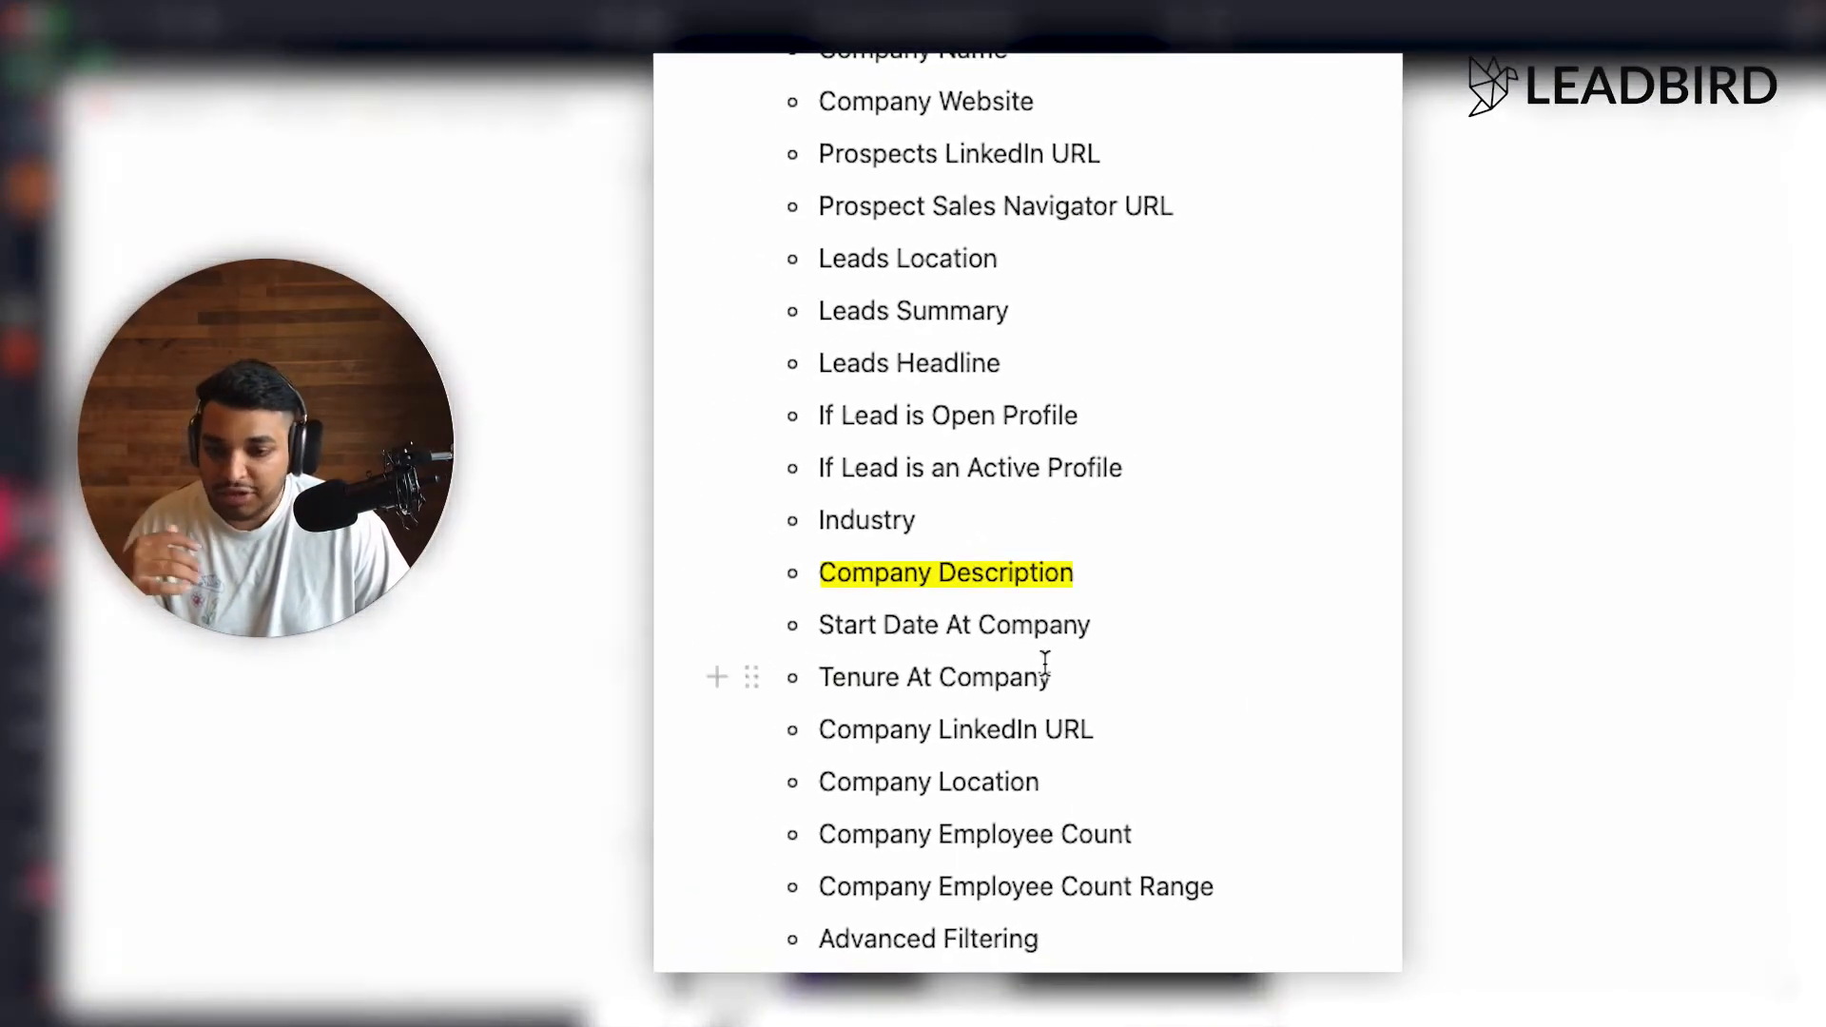
{"action": "scroll", "scroll_direction": "down", "scroll_amount": 3}
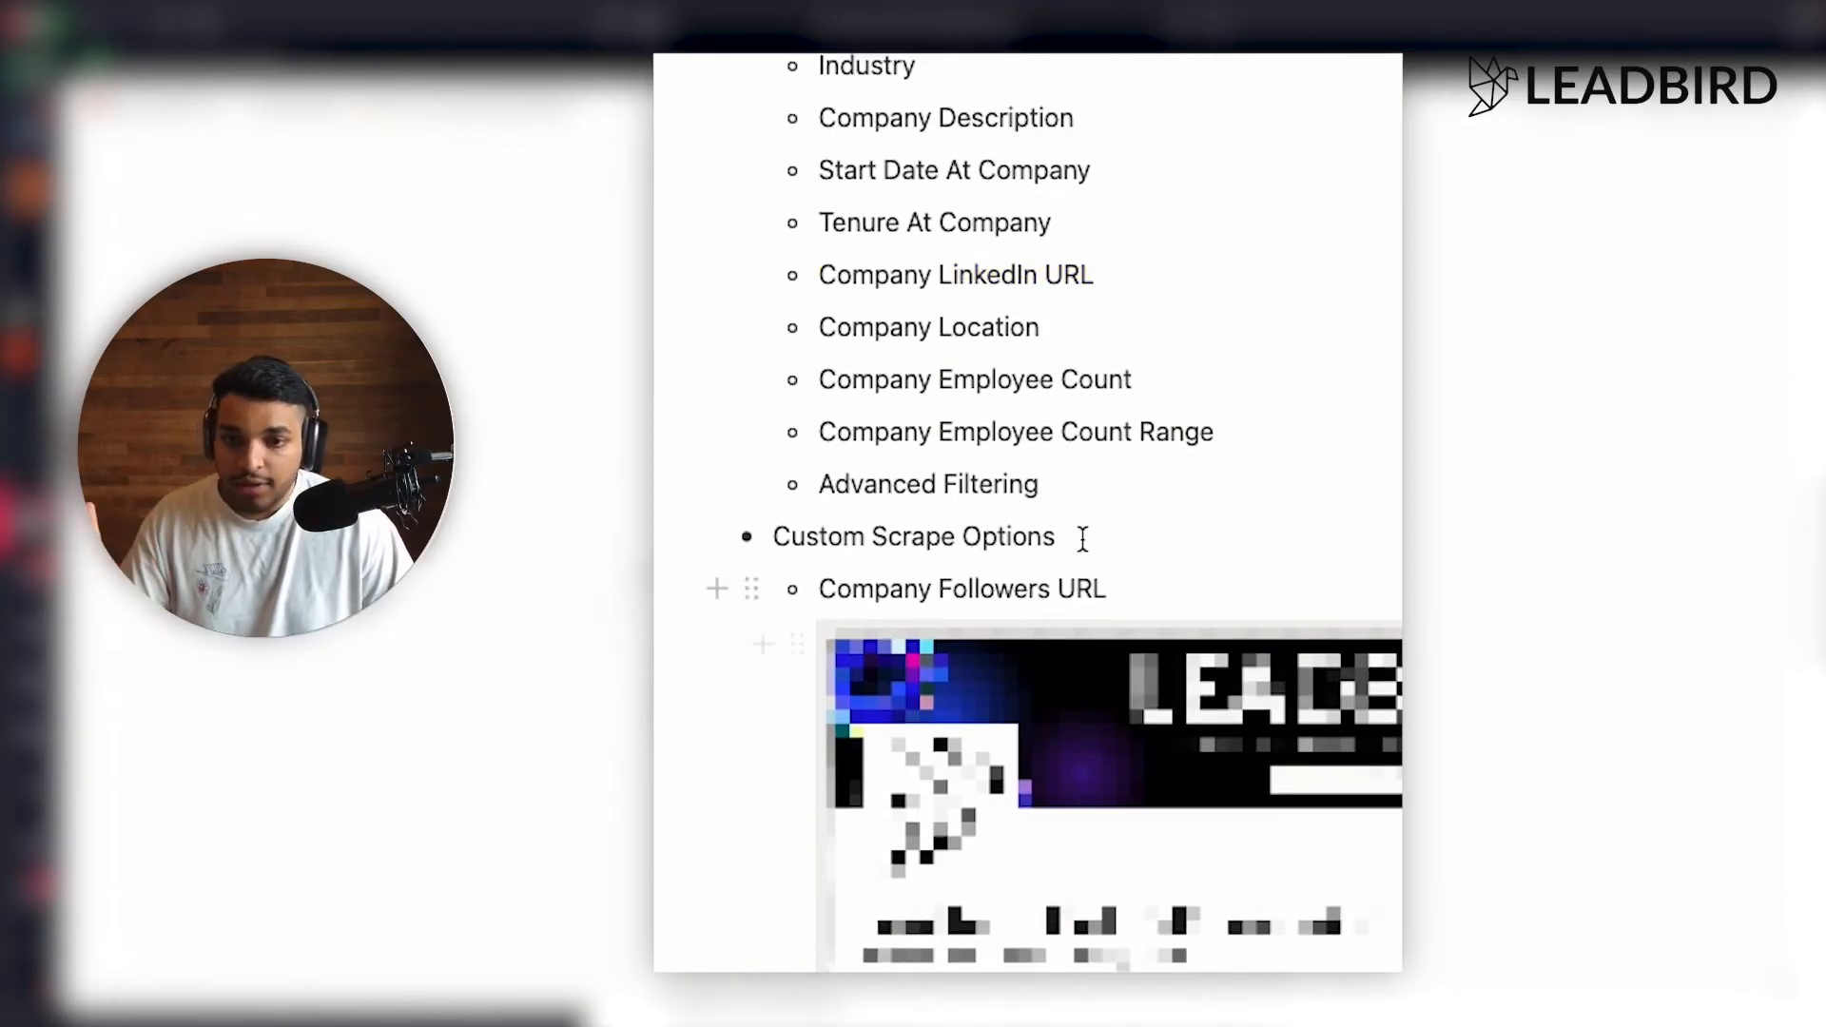
{"action": "double_click", "coordinate": [930, 327]}
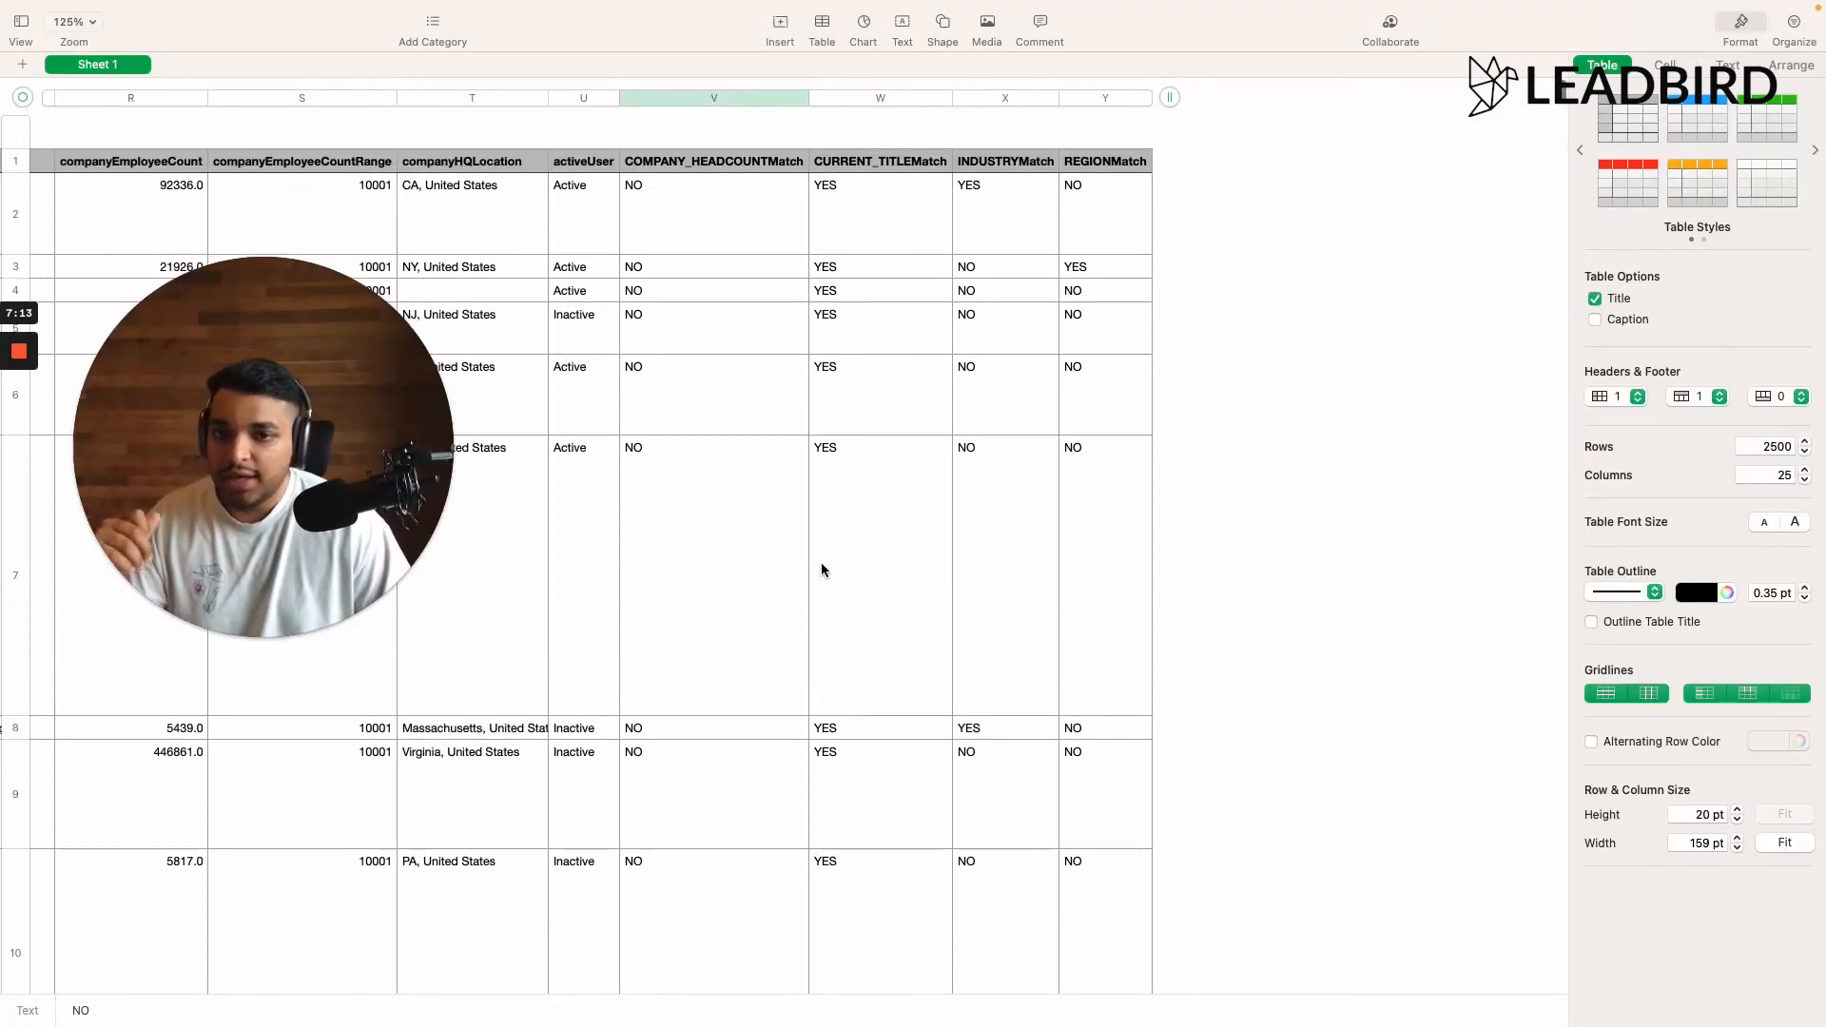
{"action": "mouse_move", "coordinate": [812, 572]}
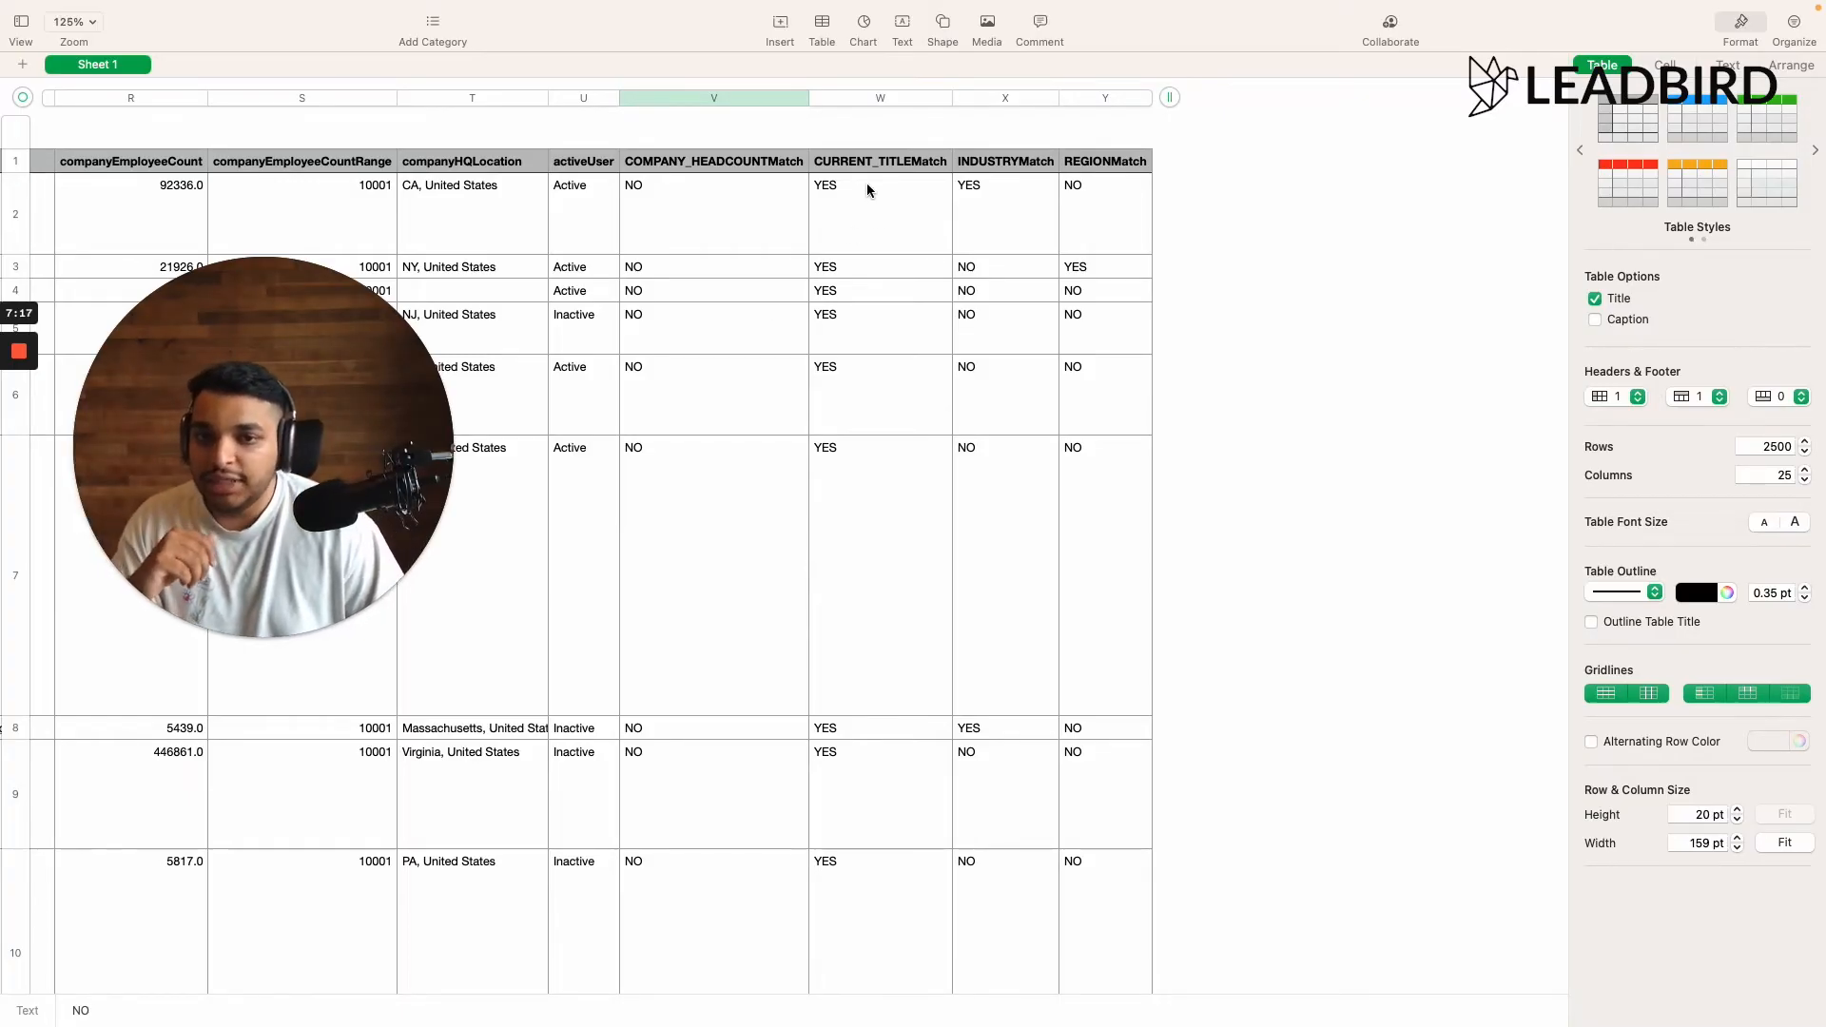
{"action": "left_click", "coordinate": [878, 215]}
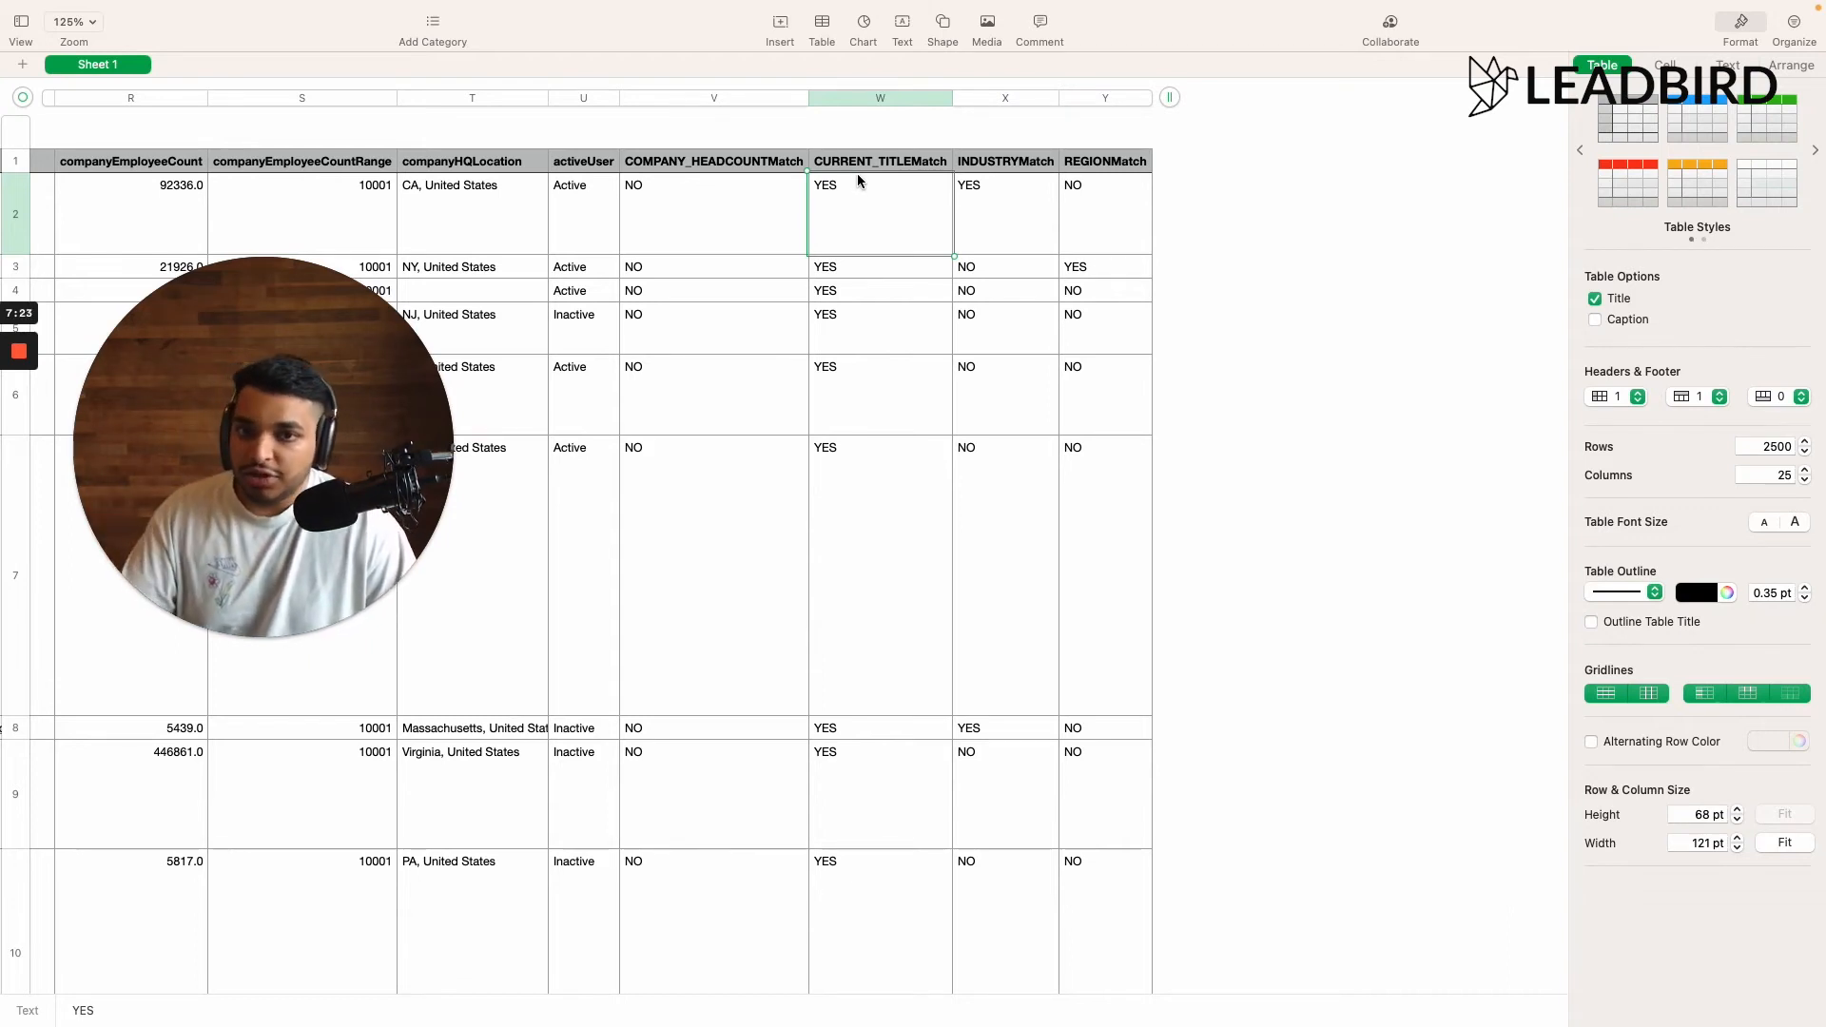
{"action": "scroll", "scroll_direction": "down", "scroll_amount": 3}
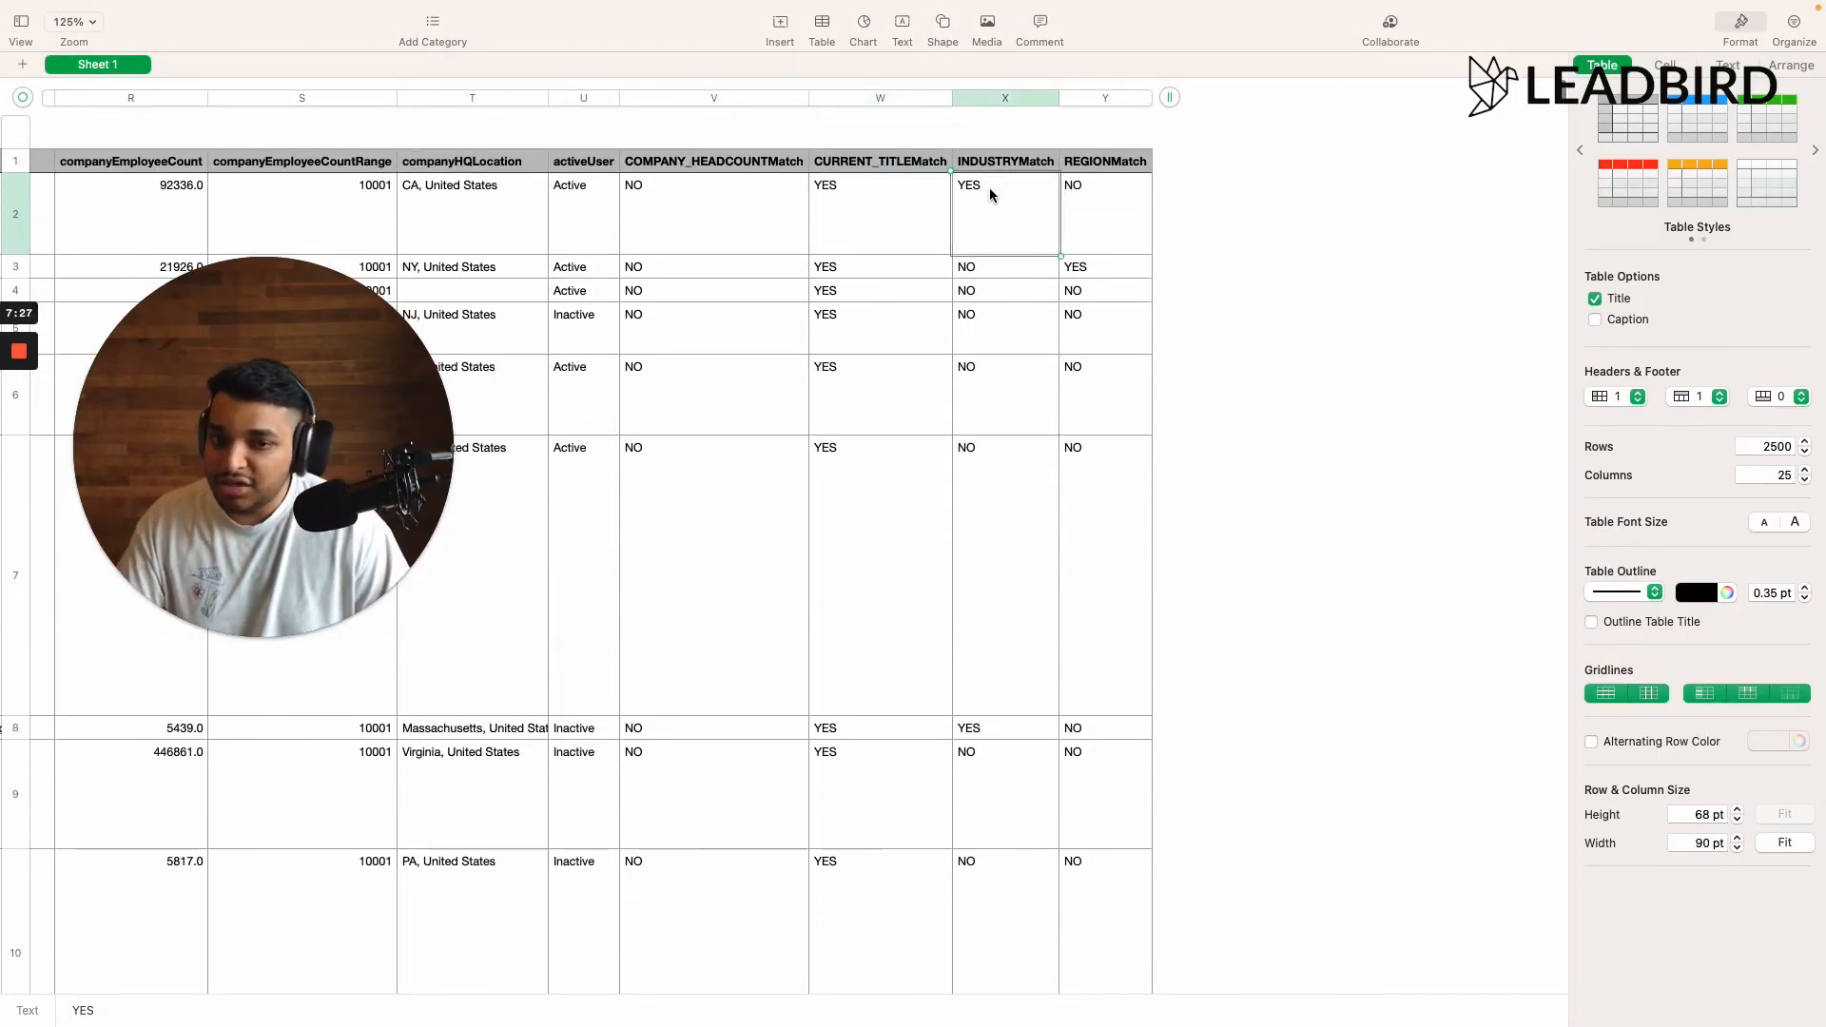
{"action": "left_click", "coordinate": [1103, 215]}
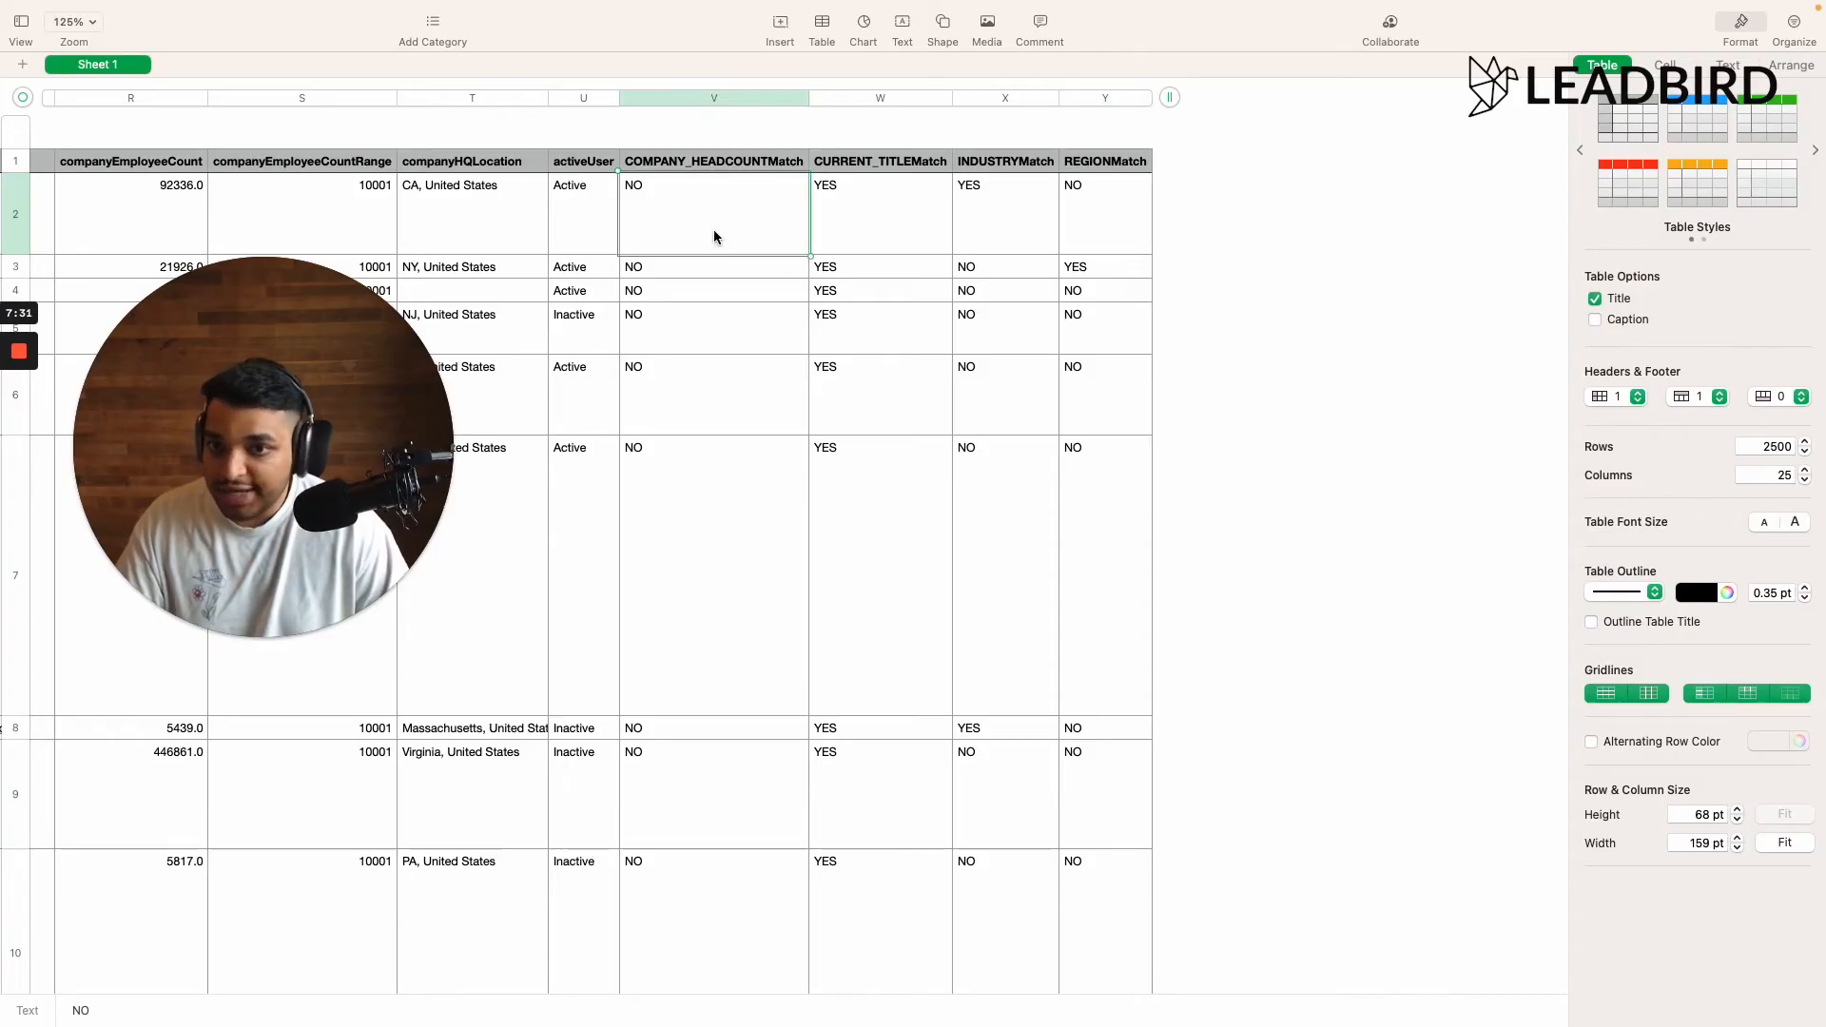
{"action": "left_click", "coordinate": [713, 97]}
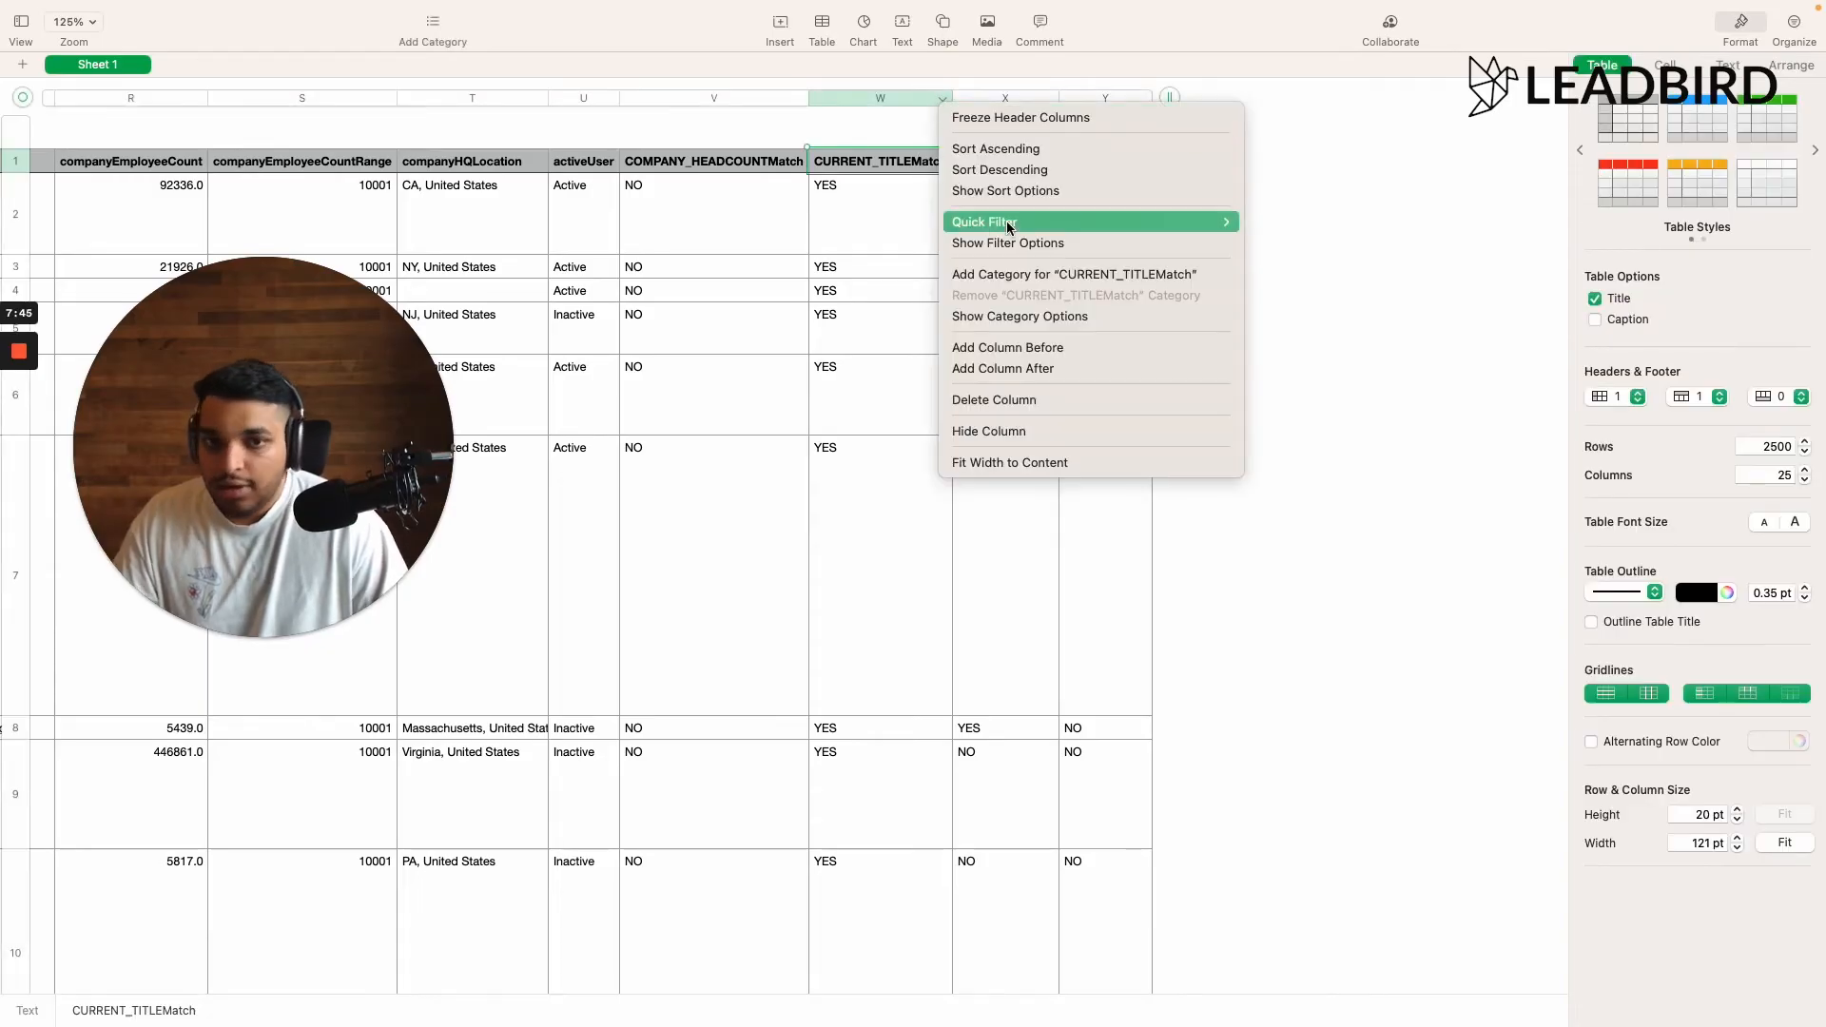
{"action": "mouse_move", "coordinate": [983, 221]}
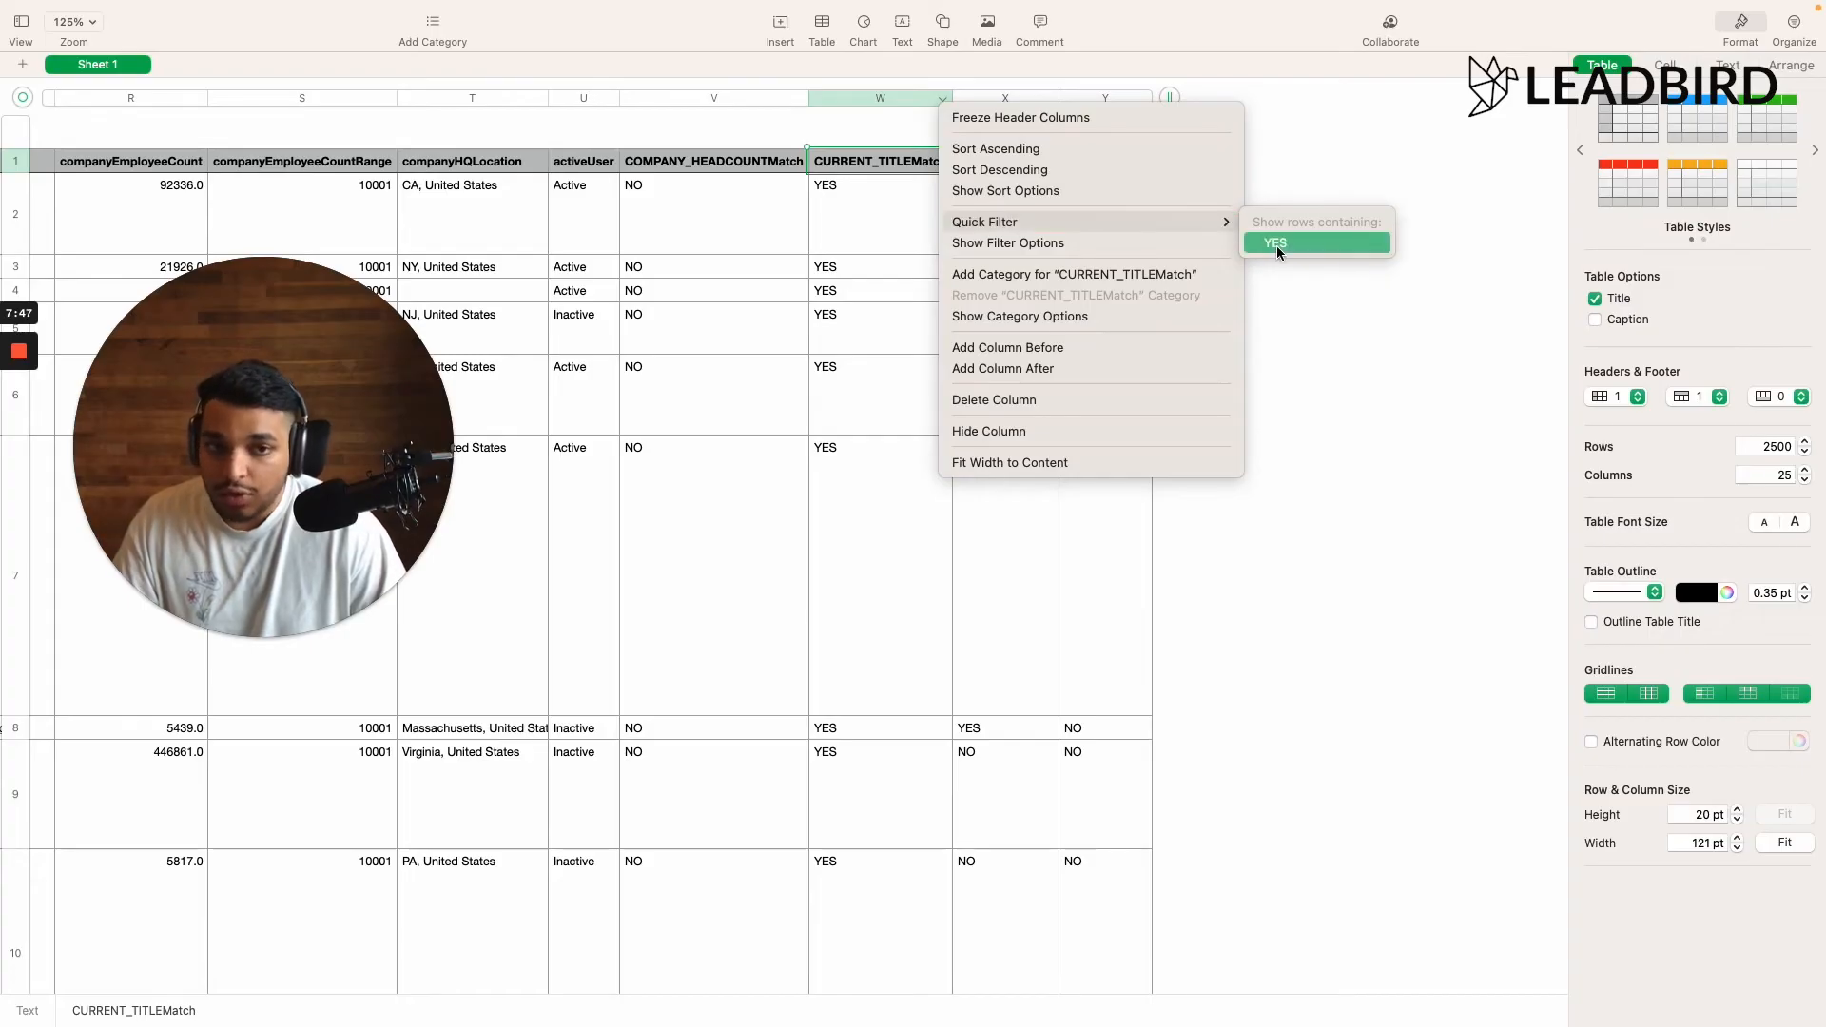
{"action": "left_click", "coordinate": [1278, 253]}
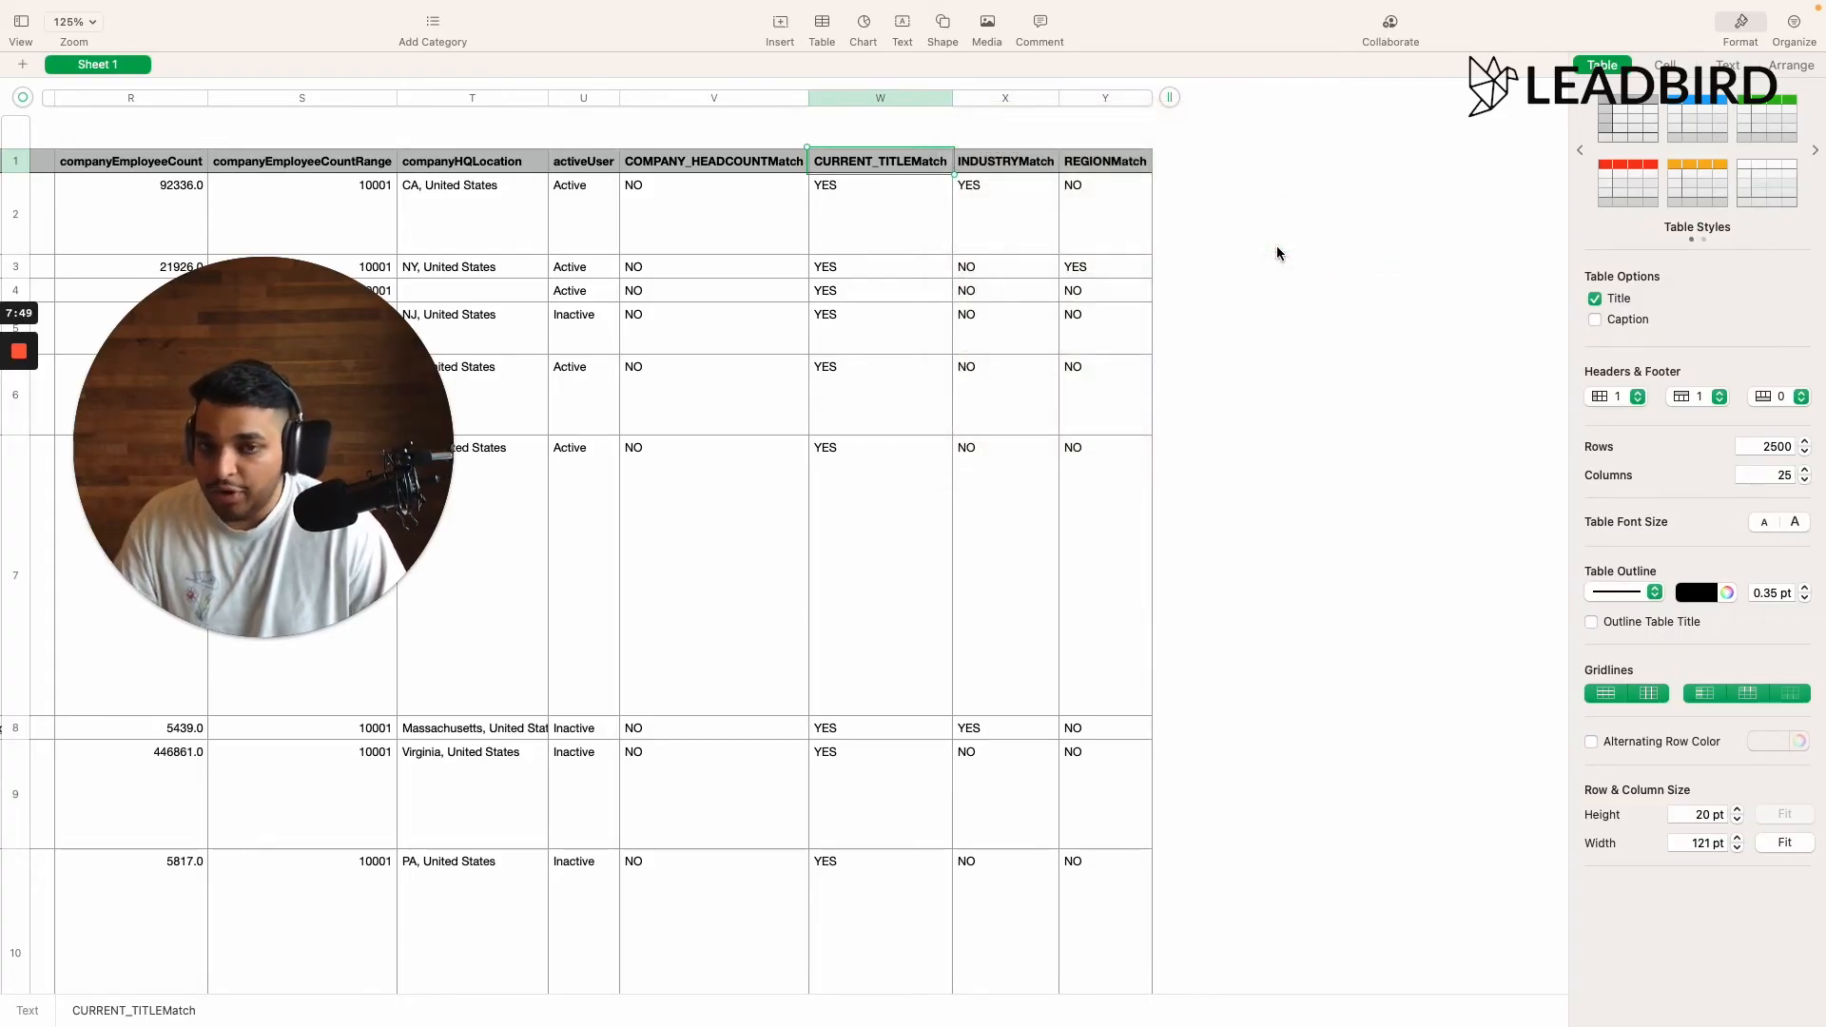
{"action": "mouse_move", "coordinate": [1268, 260]}
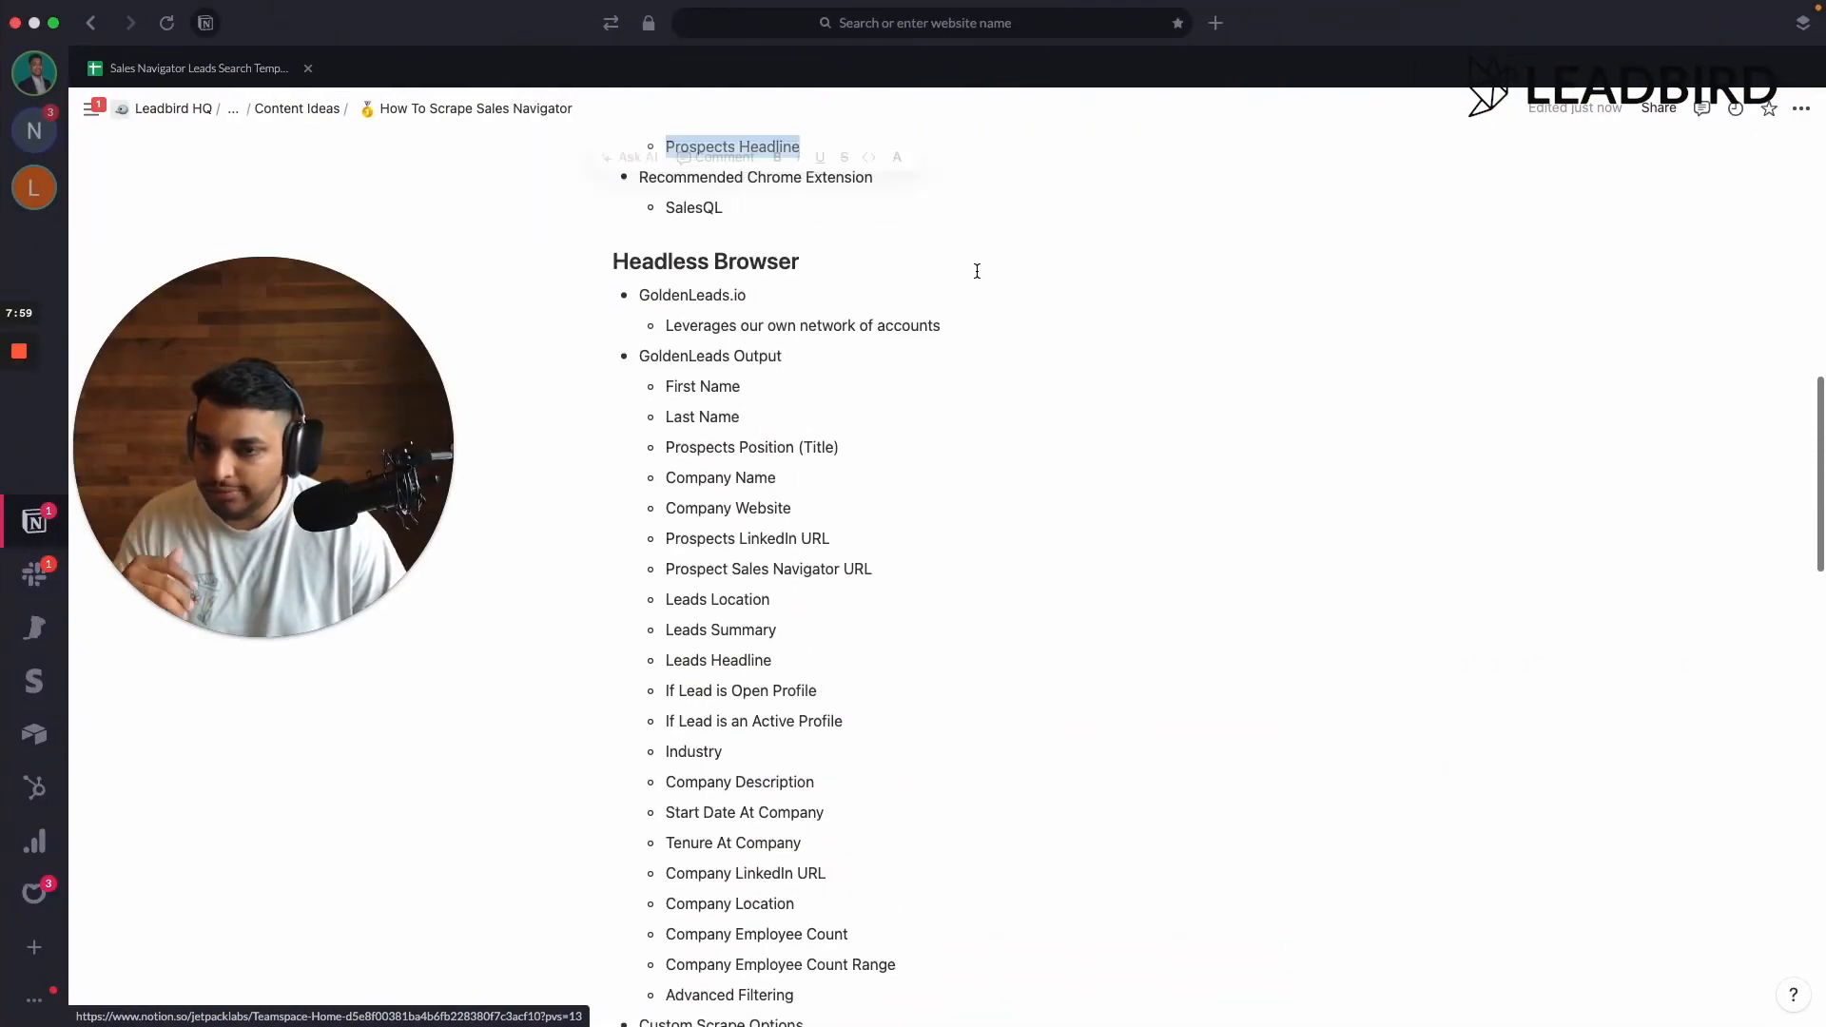
- Scroll the guide from Headless Browser down to Custom Scrape Options
{"action": "scroll", "scroll_direction": "down", "scroll_amount": 3}
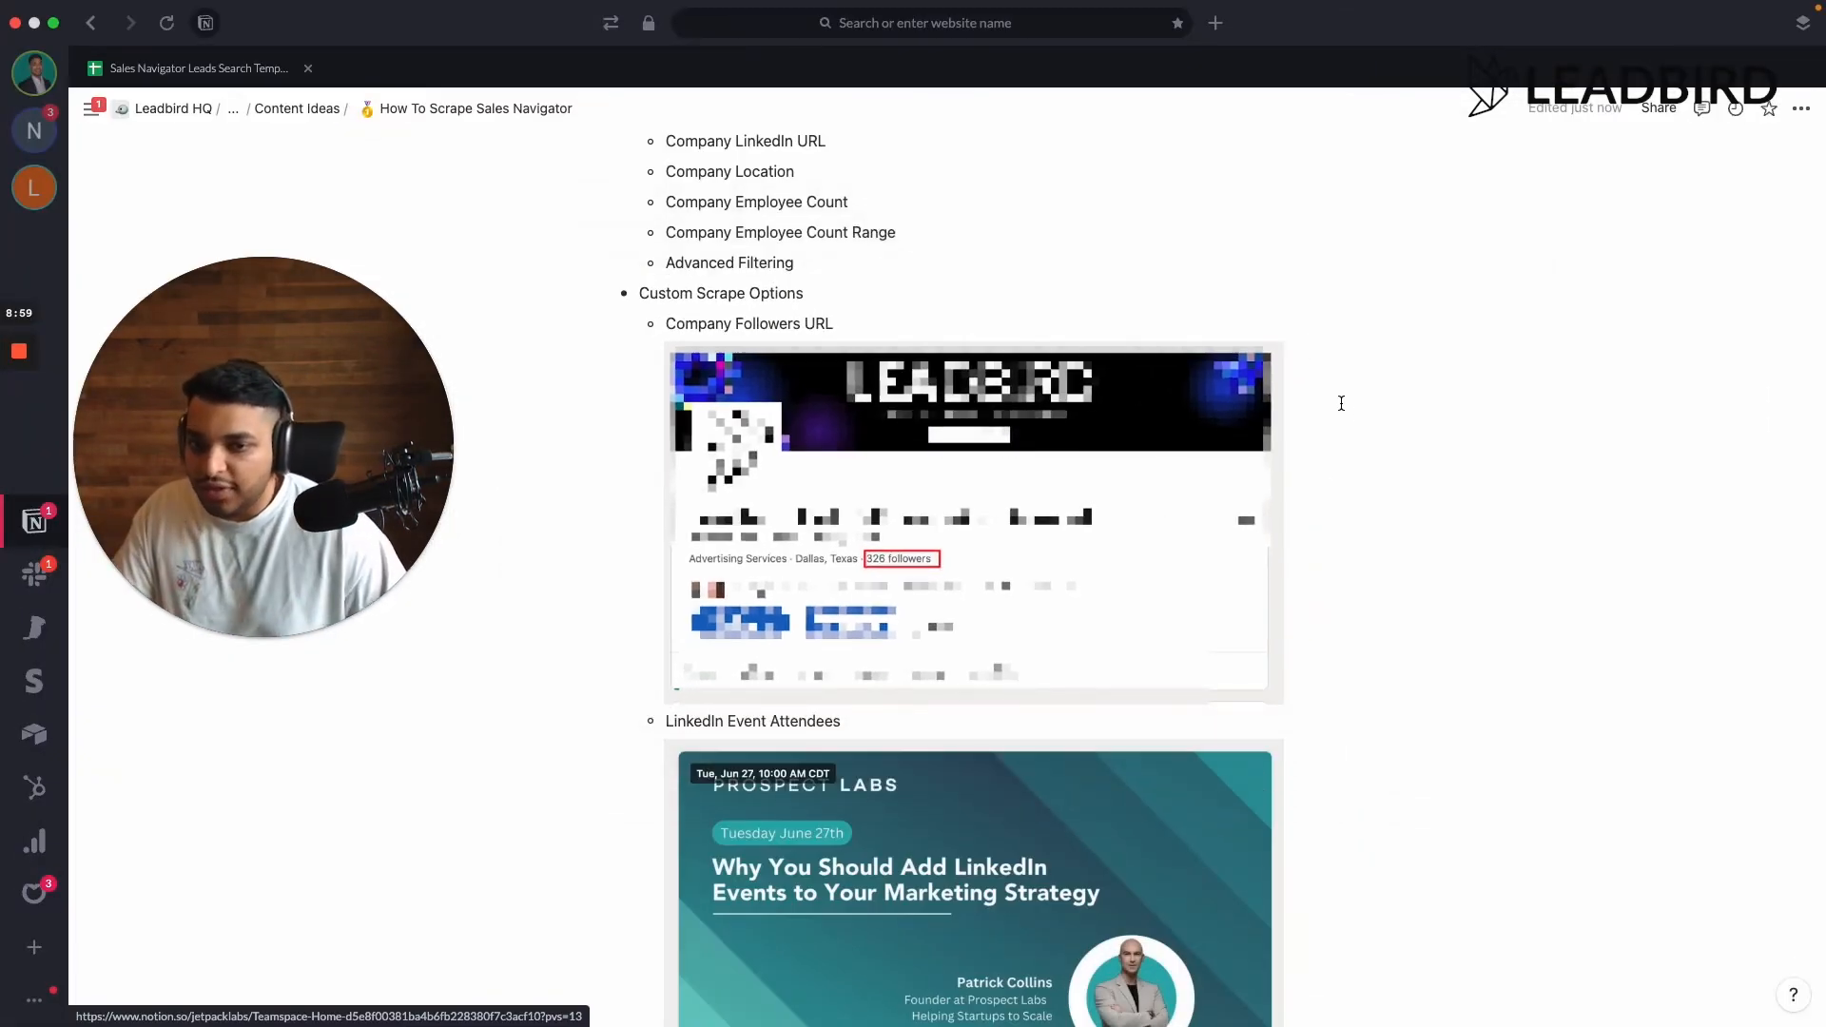
- Scroll past Company Followers URL to the LinkedIn Event Attendees and Group Members examples
{"action": "scroll", "scroll_direction": "down", "scroll_amount": 3}
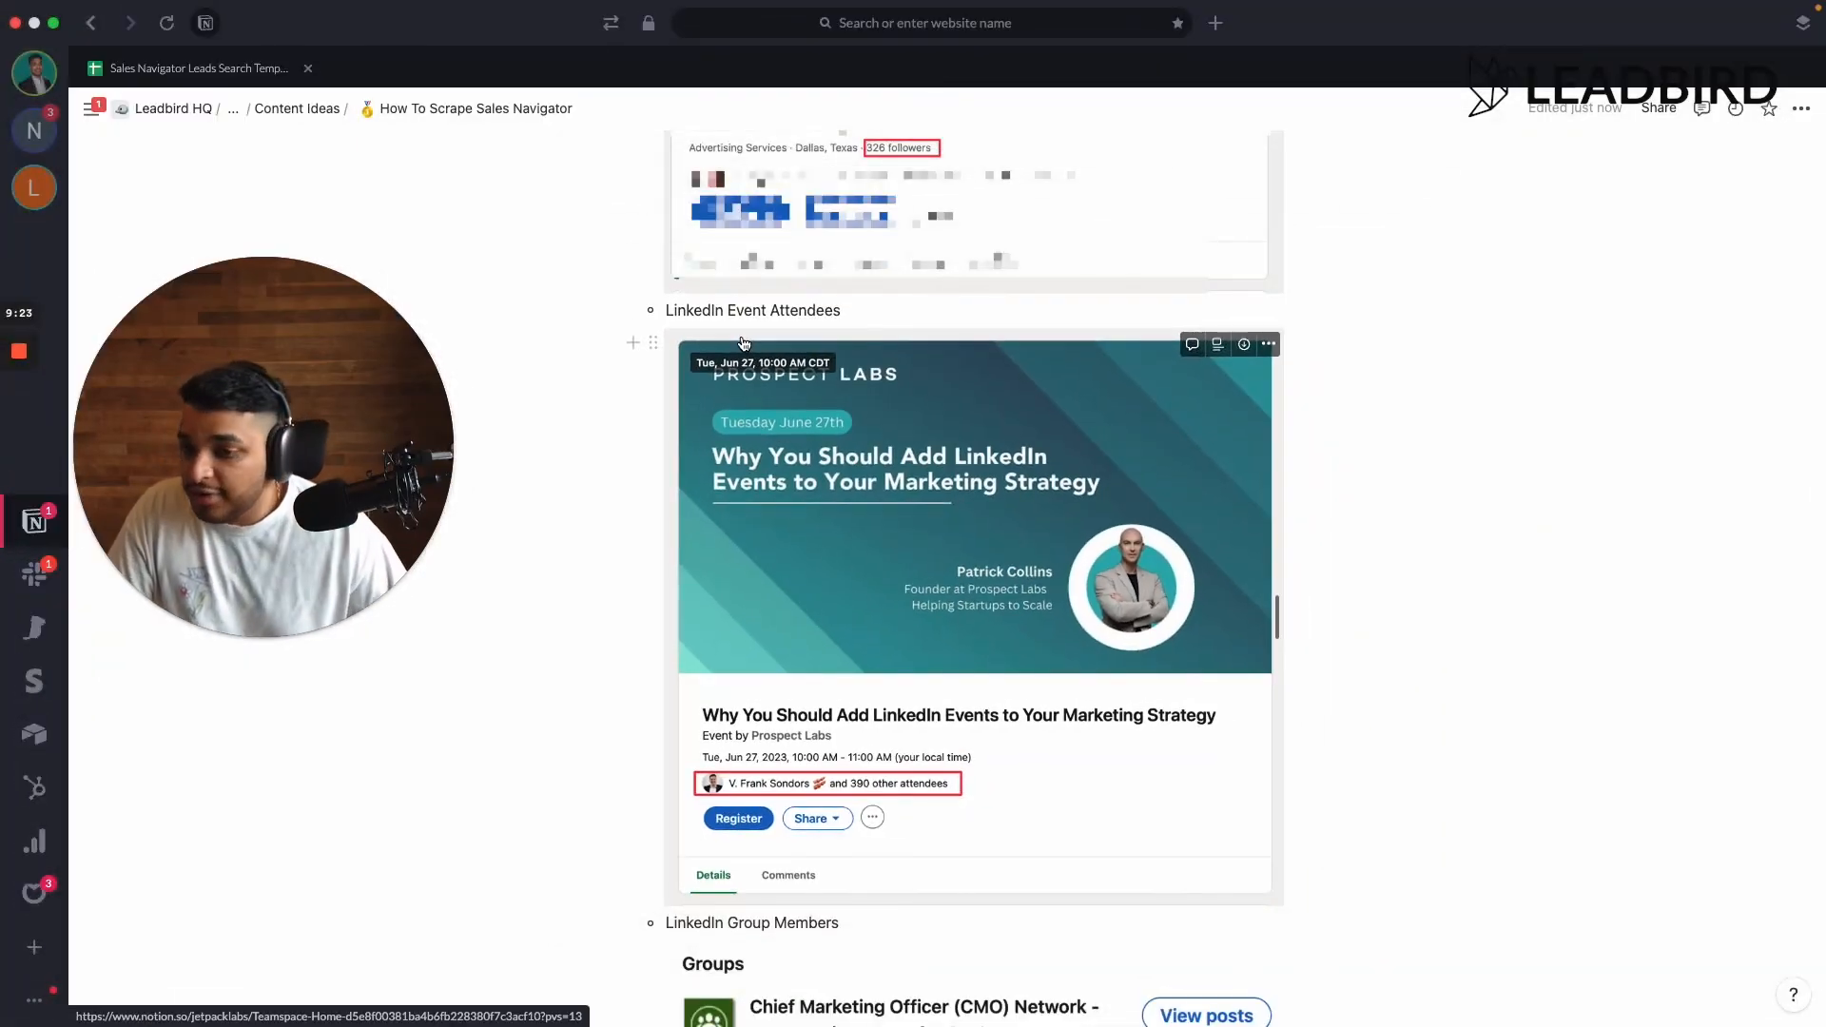
{"action": "scroll", "scroll_direction": "down", "scroll_amount": 3}
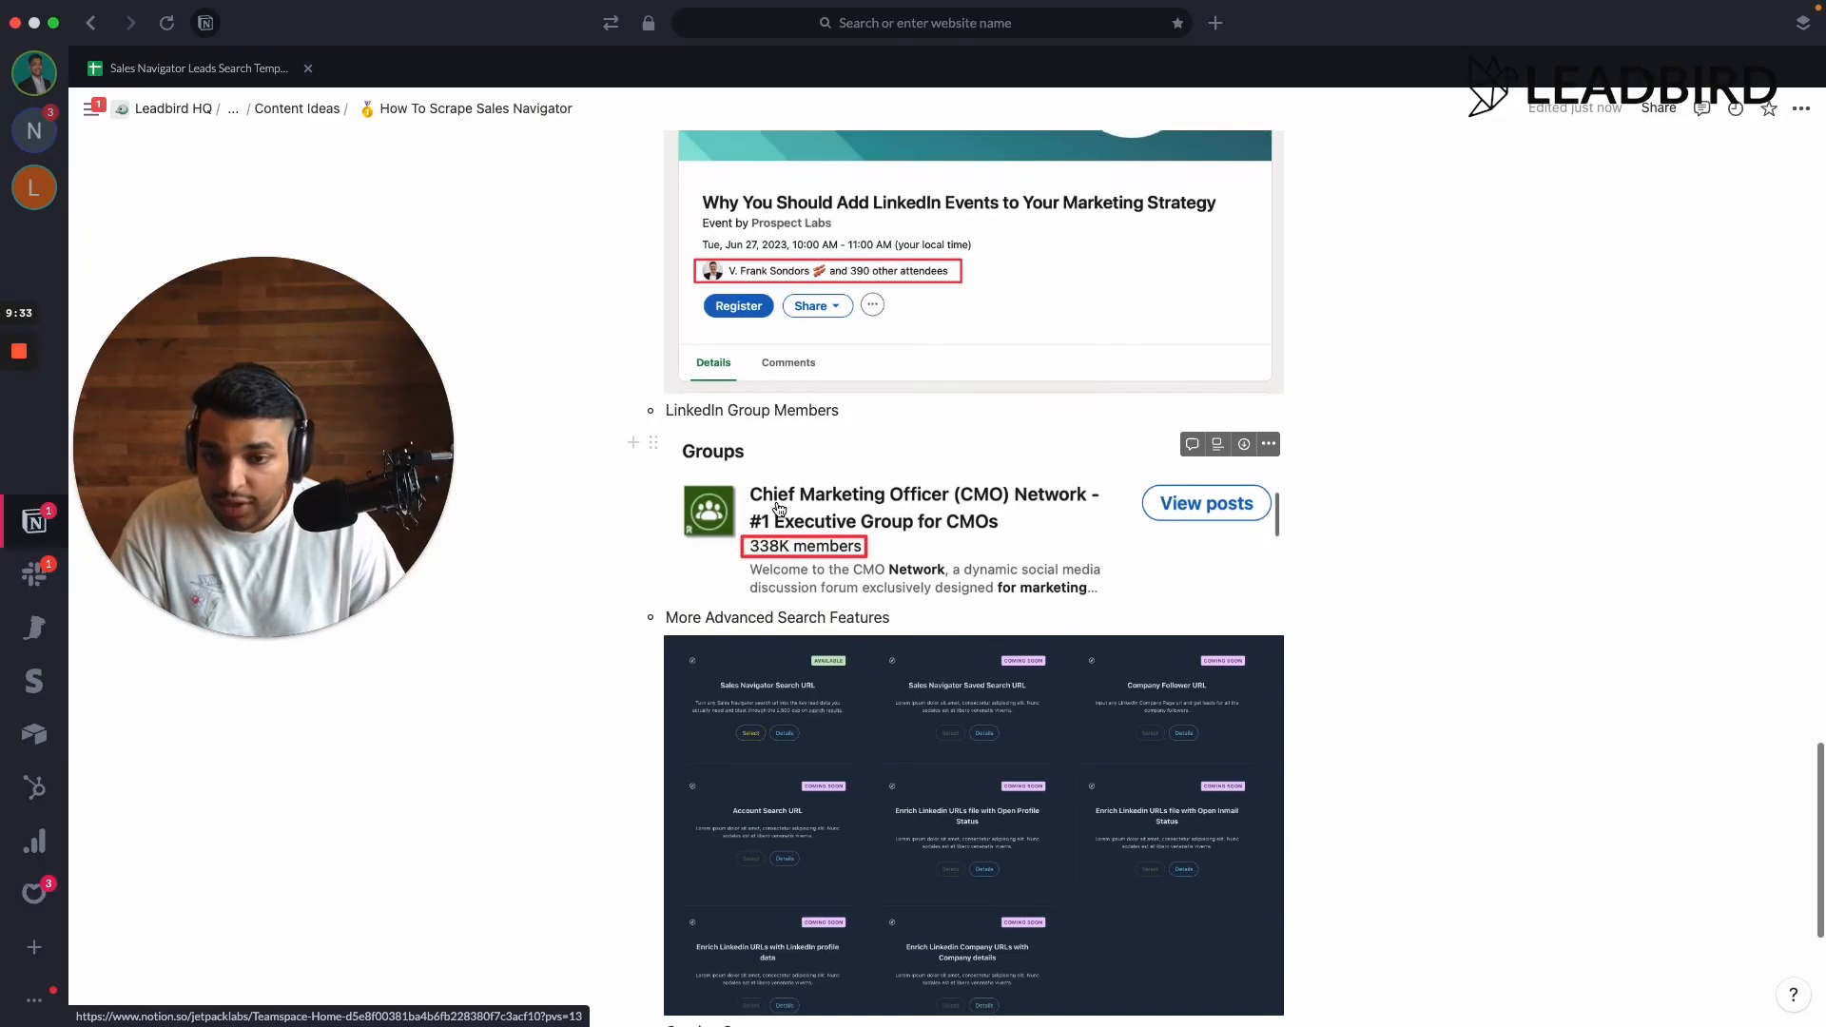
- Scroll to the page bottom showing More Advanced Search Features and the Coming Soon list
{"action": "scroll", "scroll_direction": "down", "scroll_amount": 3}
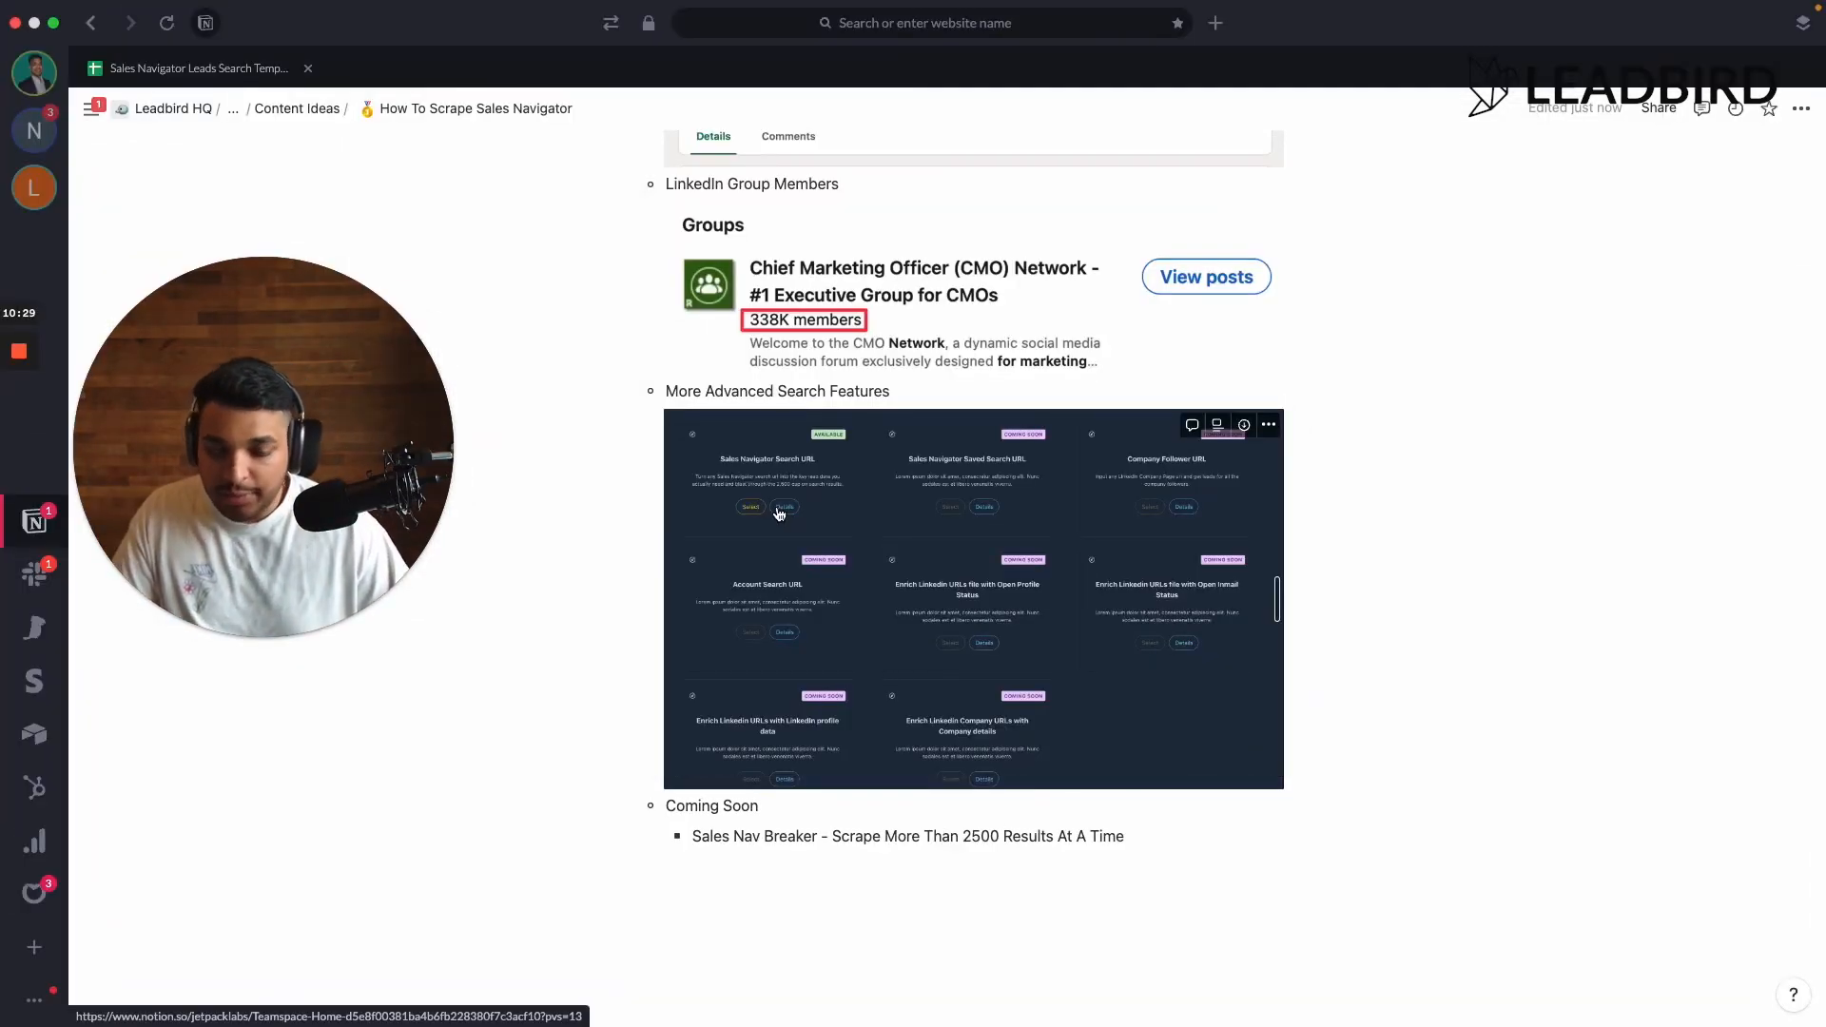
{"action": "mouse_move", "coordinate": [835, 469]}
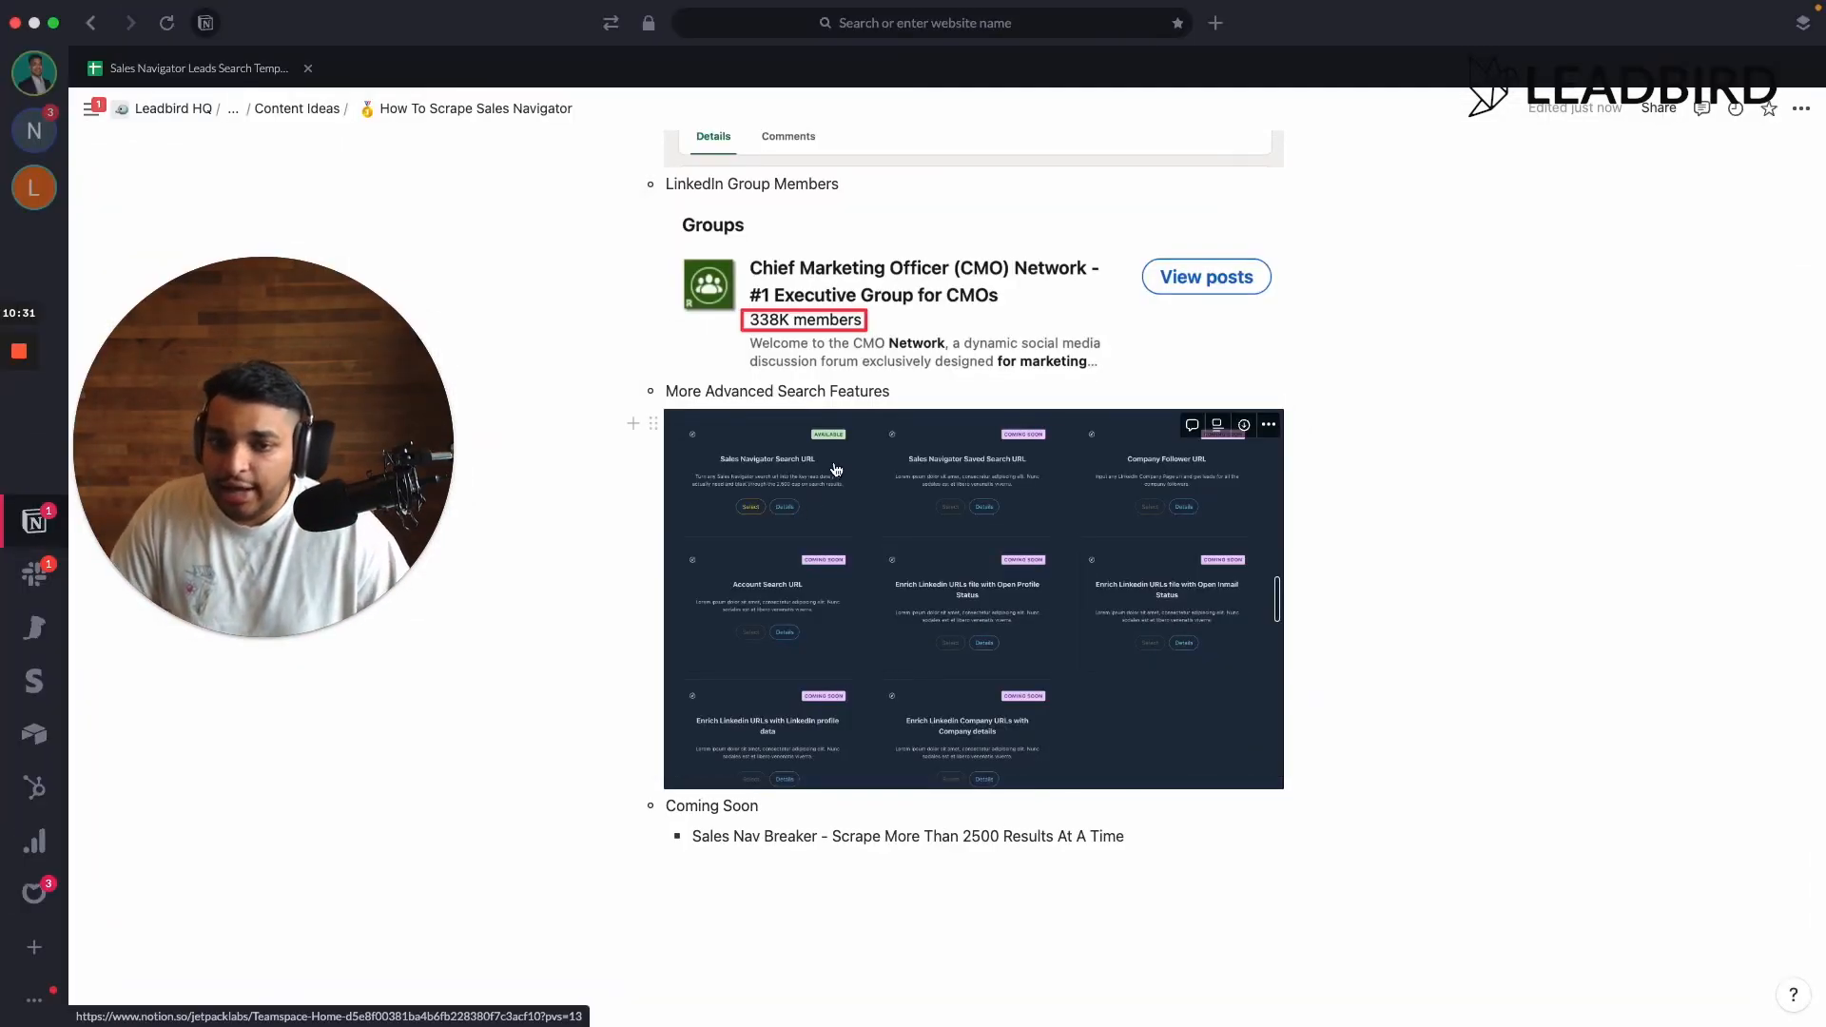